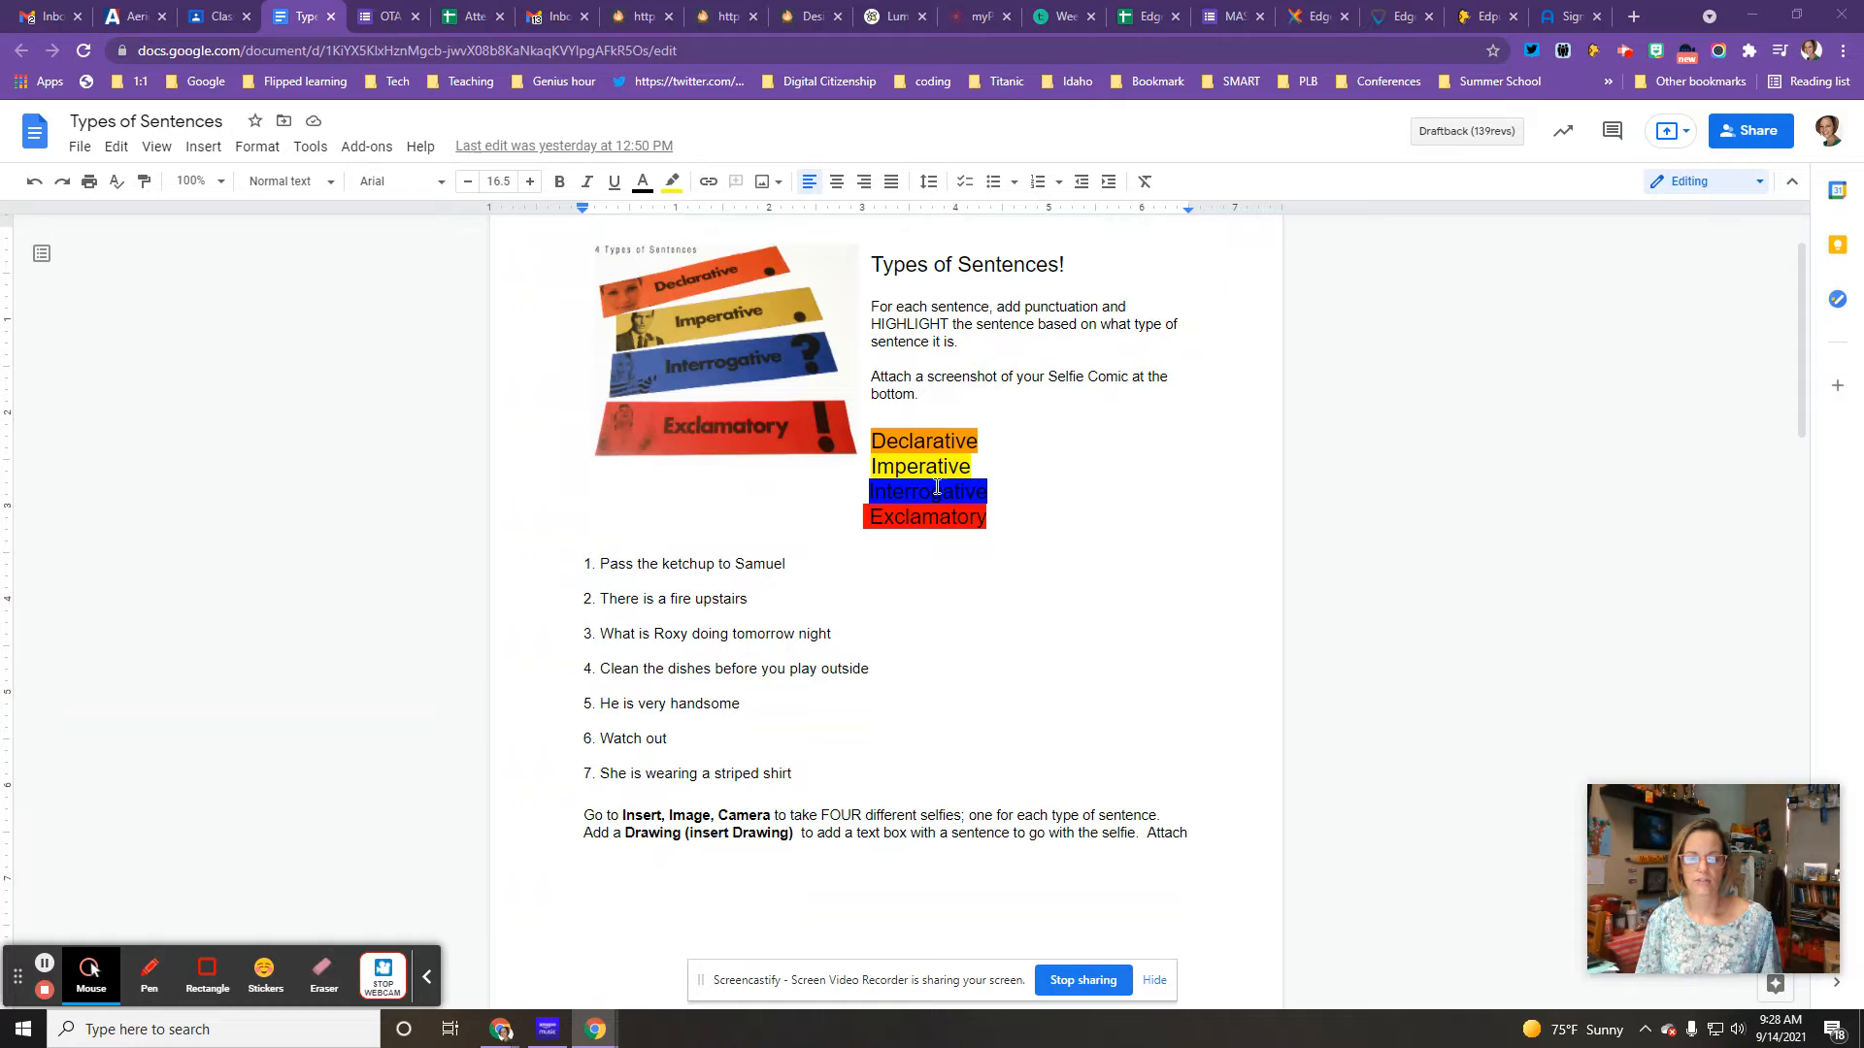
End the ketchup sentence with a period, sentence 2 with '!', and highlight sentence 1 yellow
{"action": "left_click", "coordinate": [784, 563]}
{"action": "type", "text": "."}
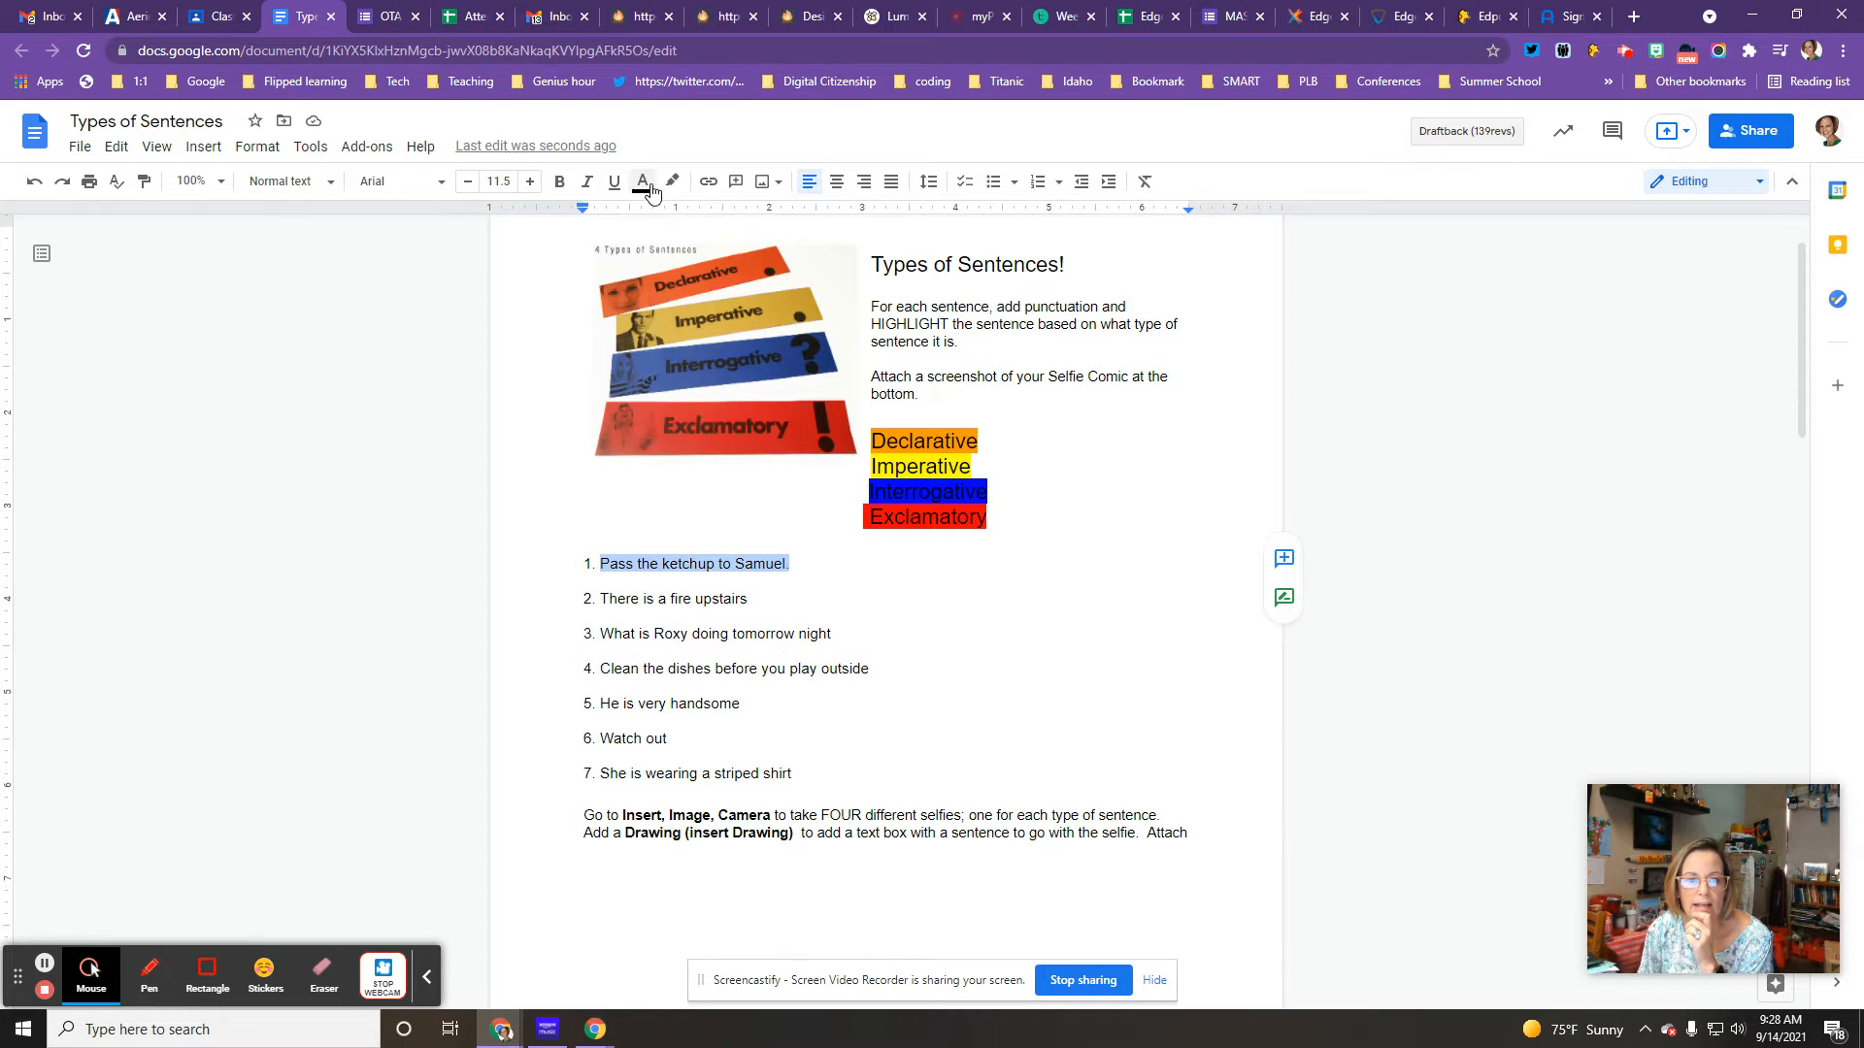
{"action": "left_click", "coordinate": [671, 181]}
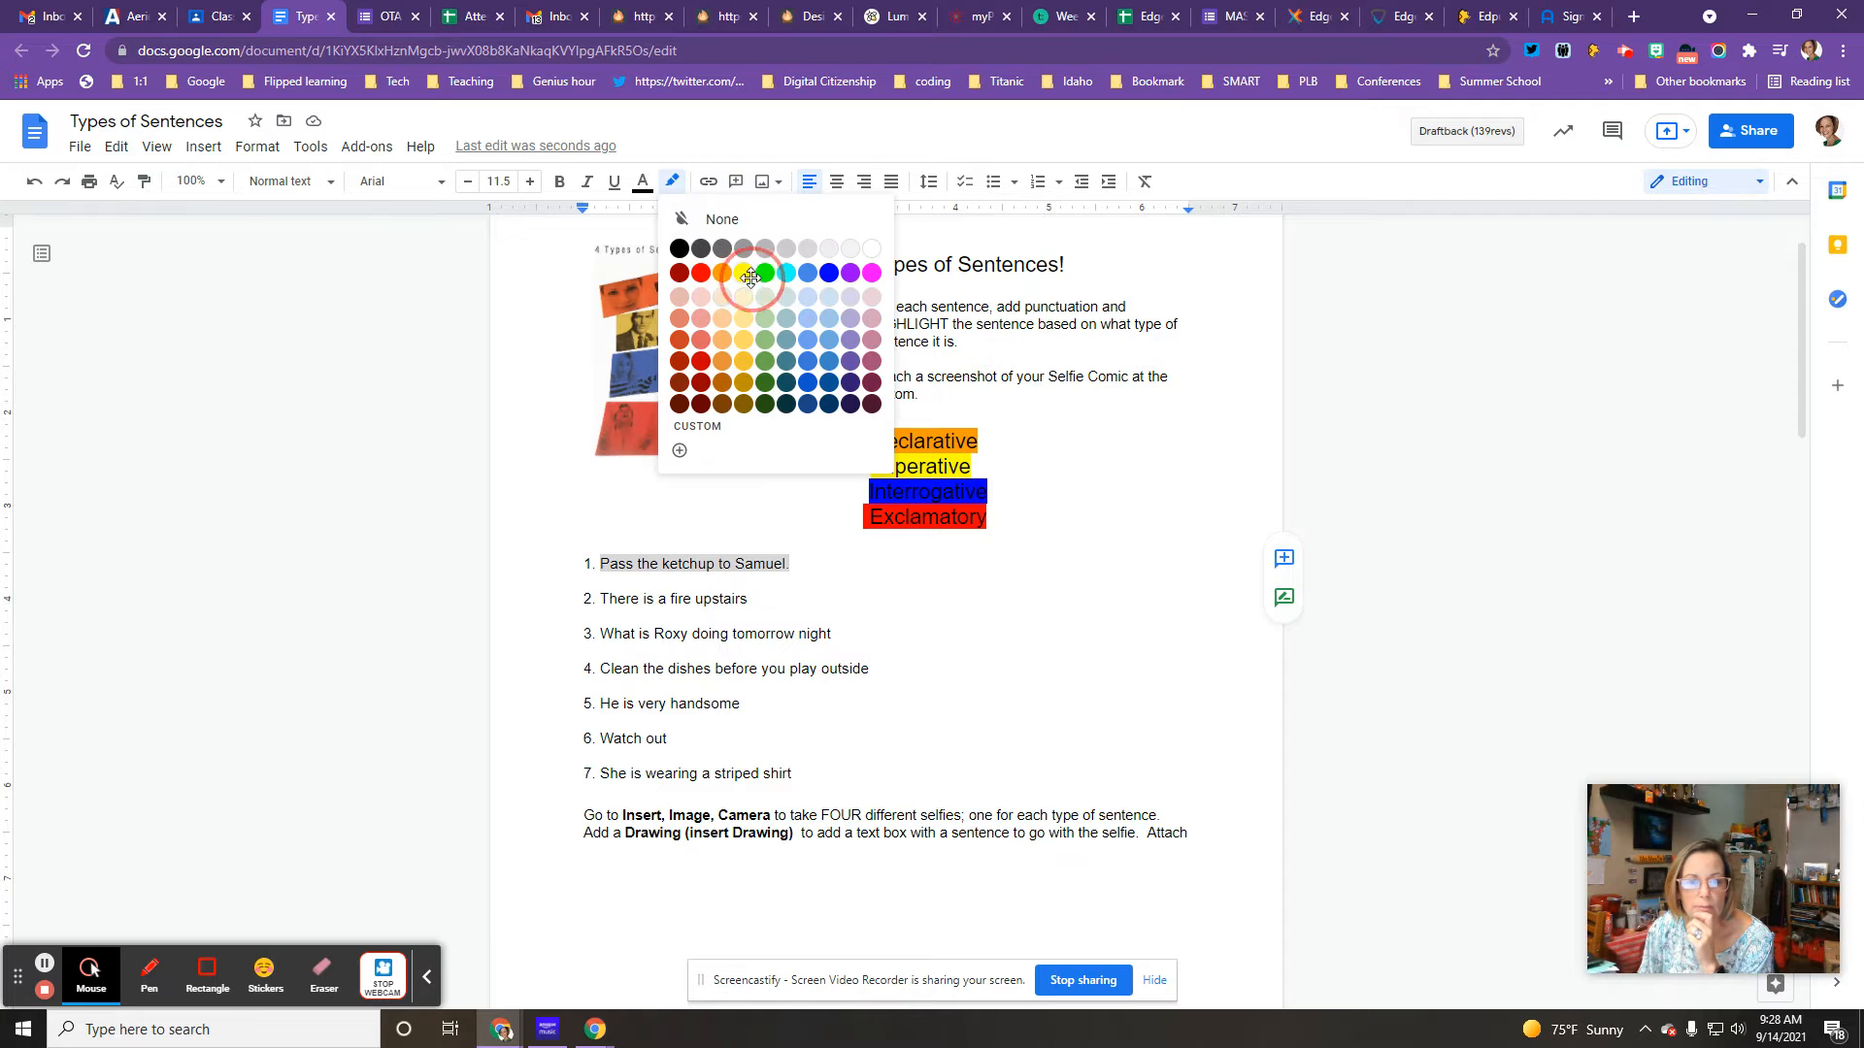
{"action": "left_click", "coordinate": [768, 271]}
{"action": "type", "text": "!"}
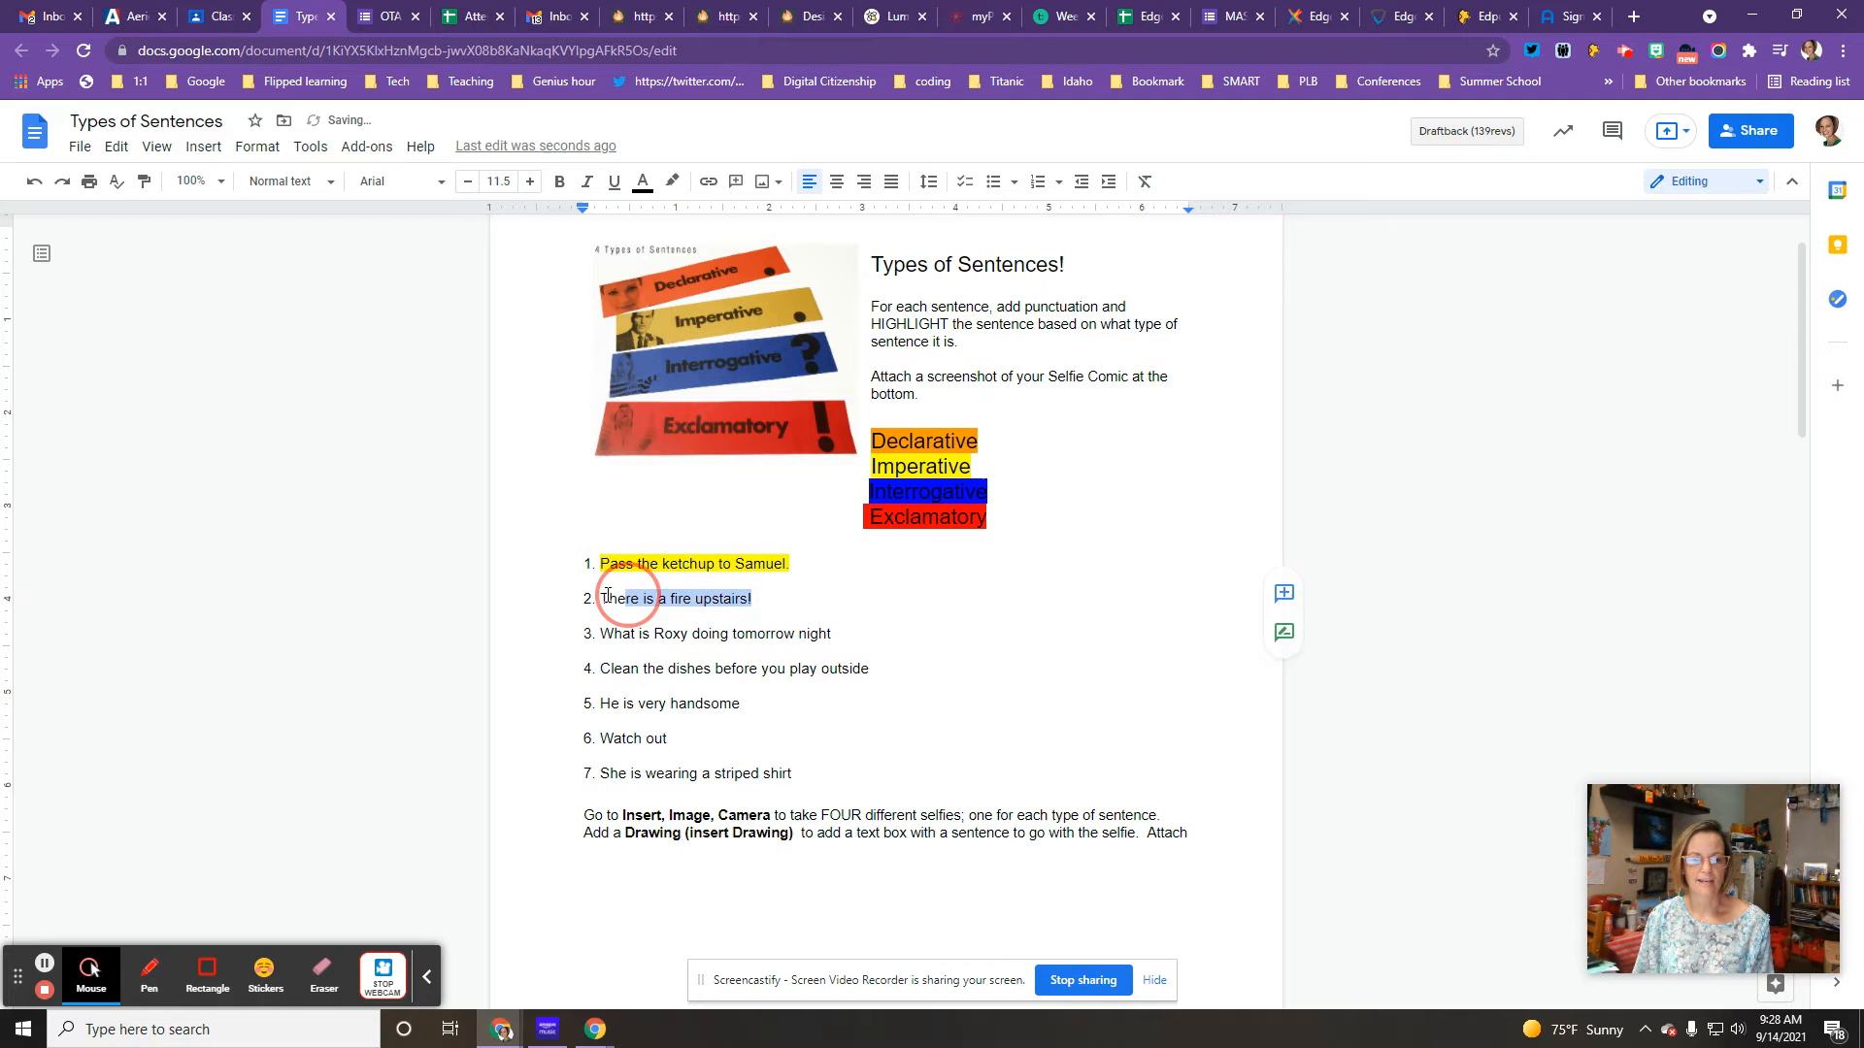
Highlight 'There is a fire upstairs!' in red and scroll down to the instructions
{"action": "left_click", "coordinate": [672, 180]}
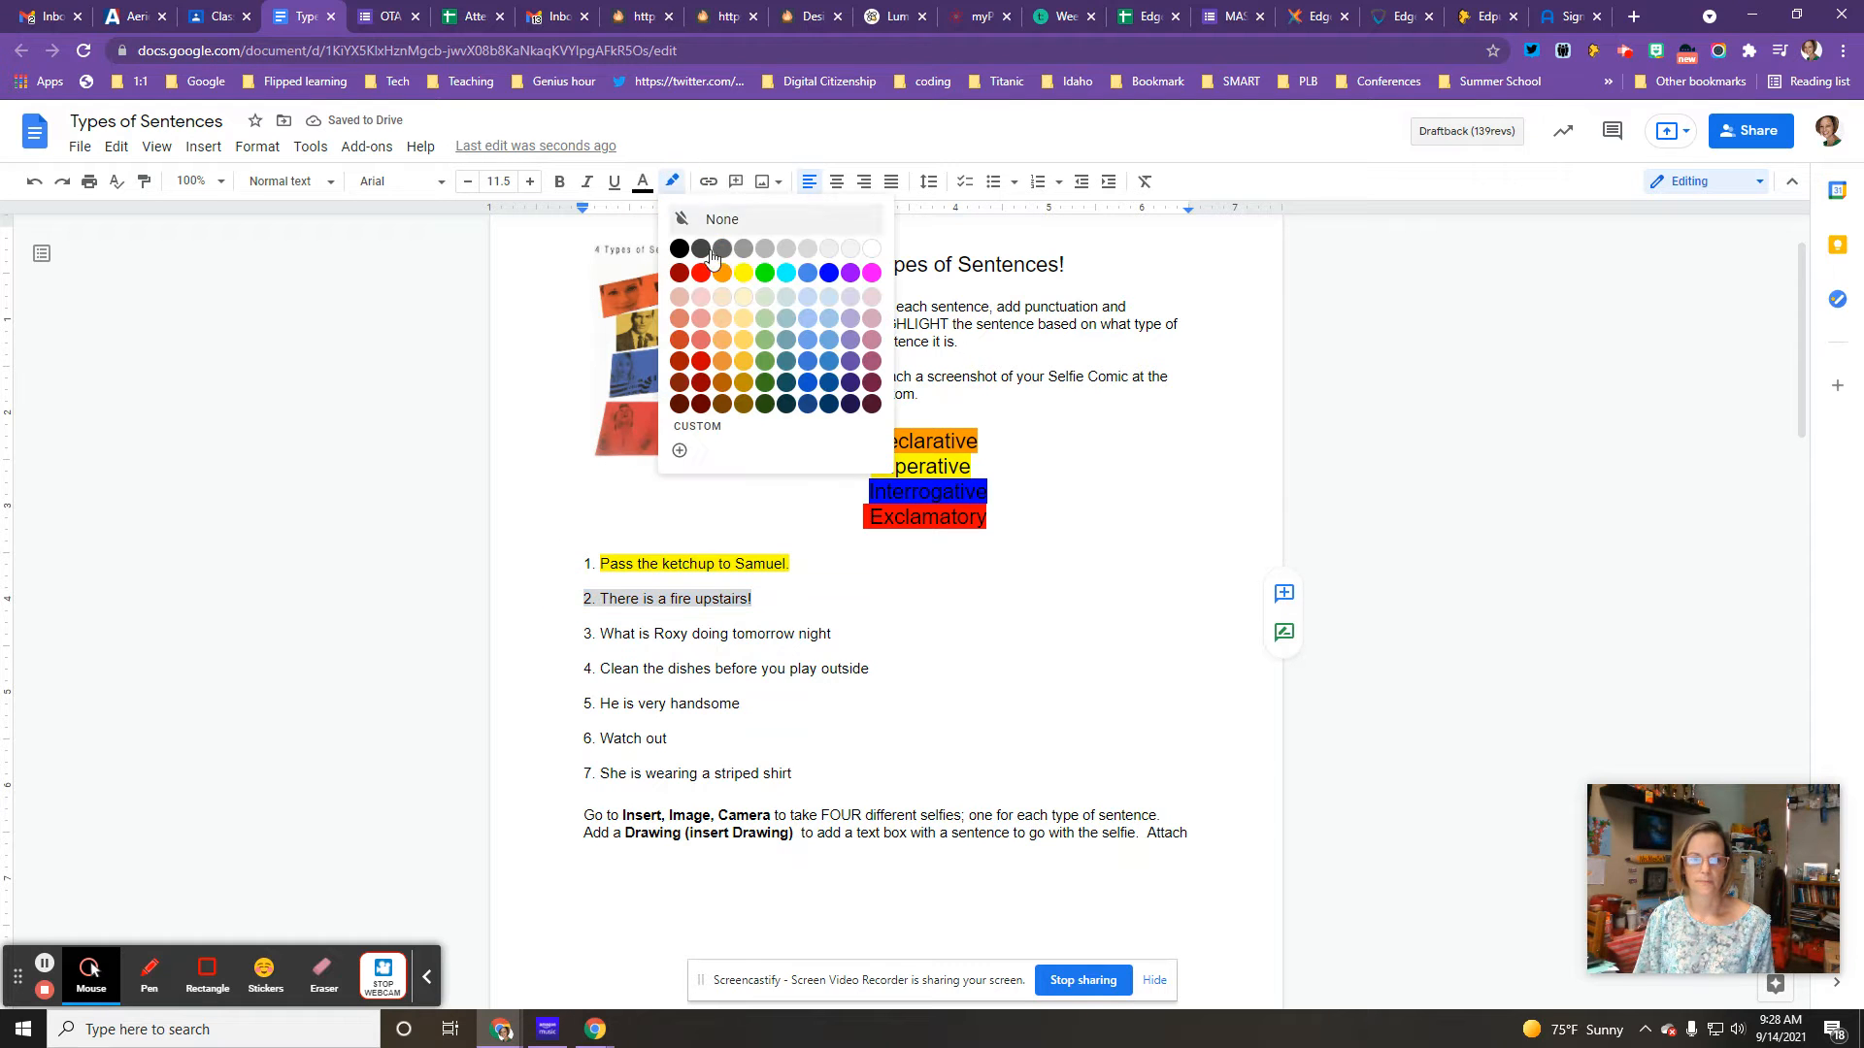
{"action": "left_click", "coordinate": [680, 272]}
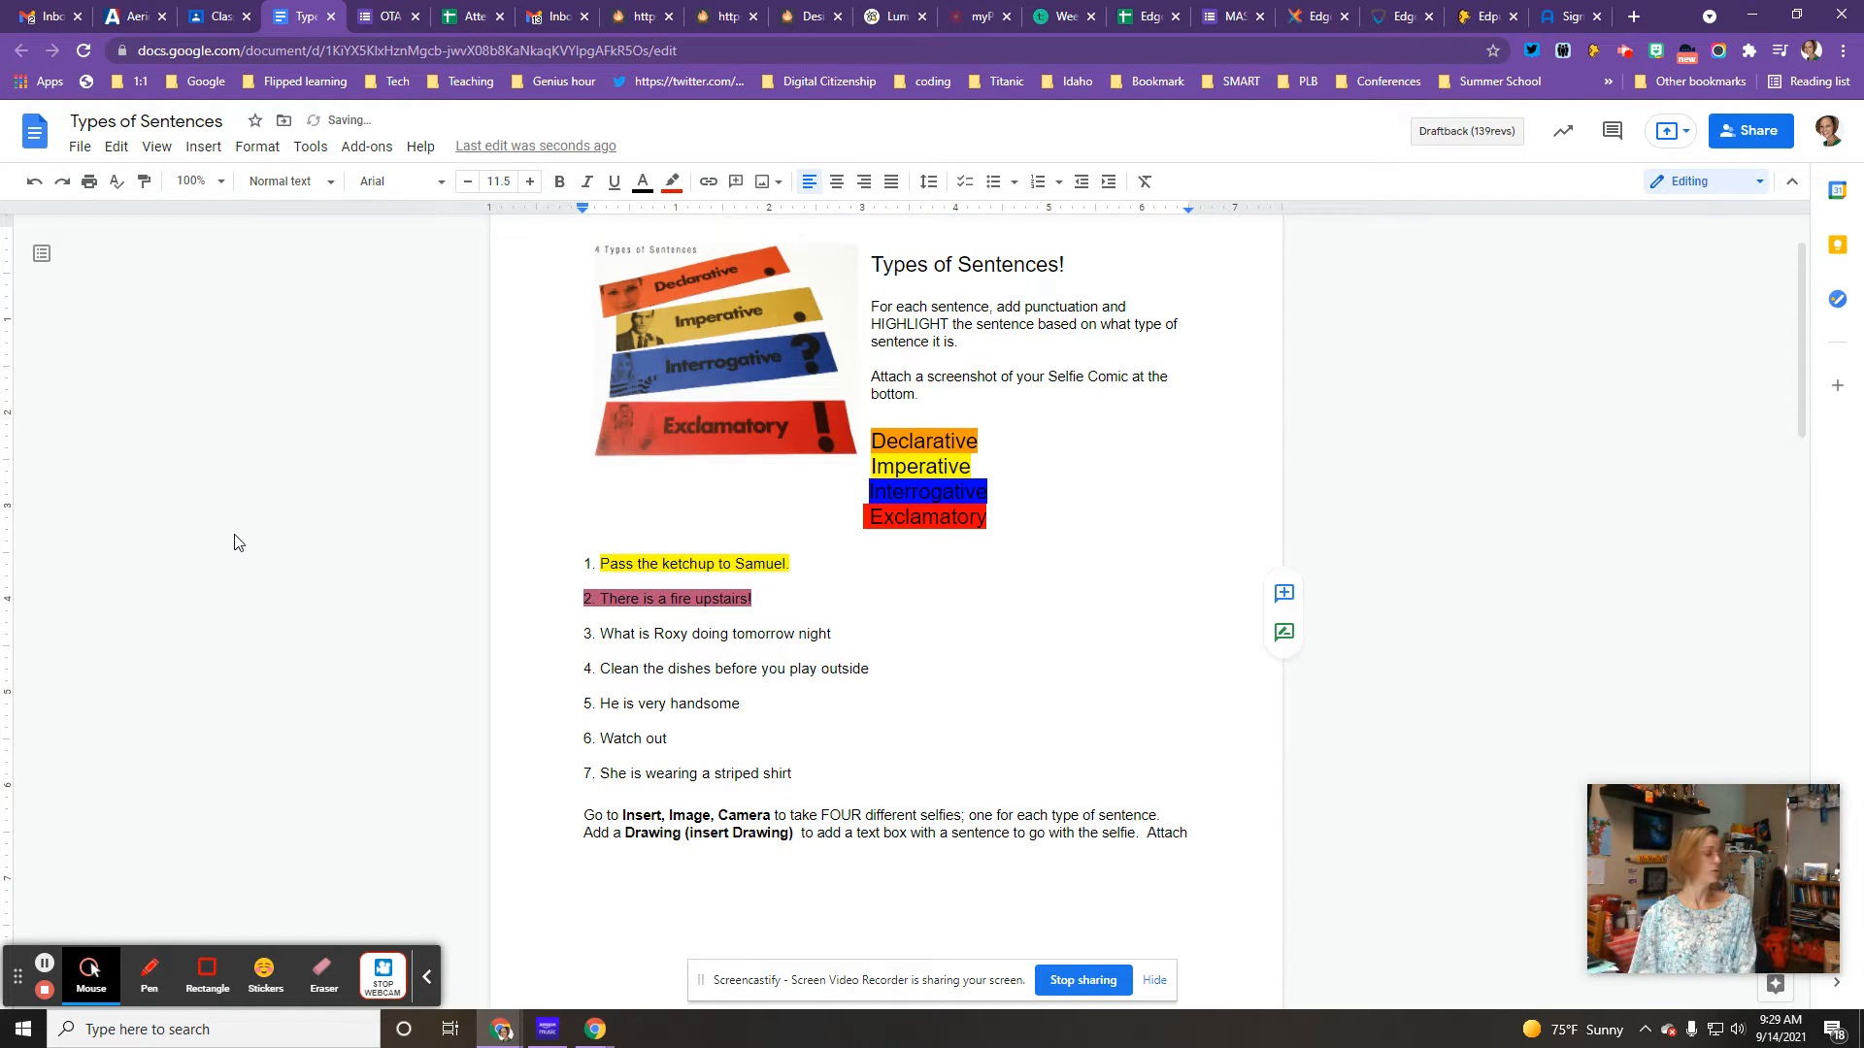
{"action": "scroll", "scroll_direction": "down", "scroll_amount": 3}
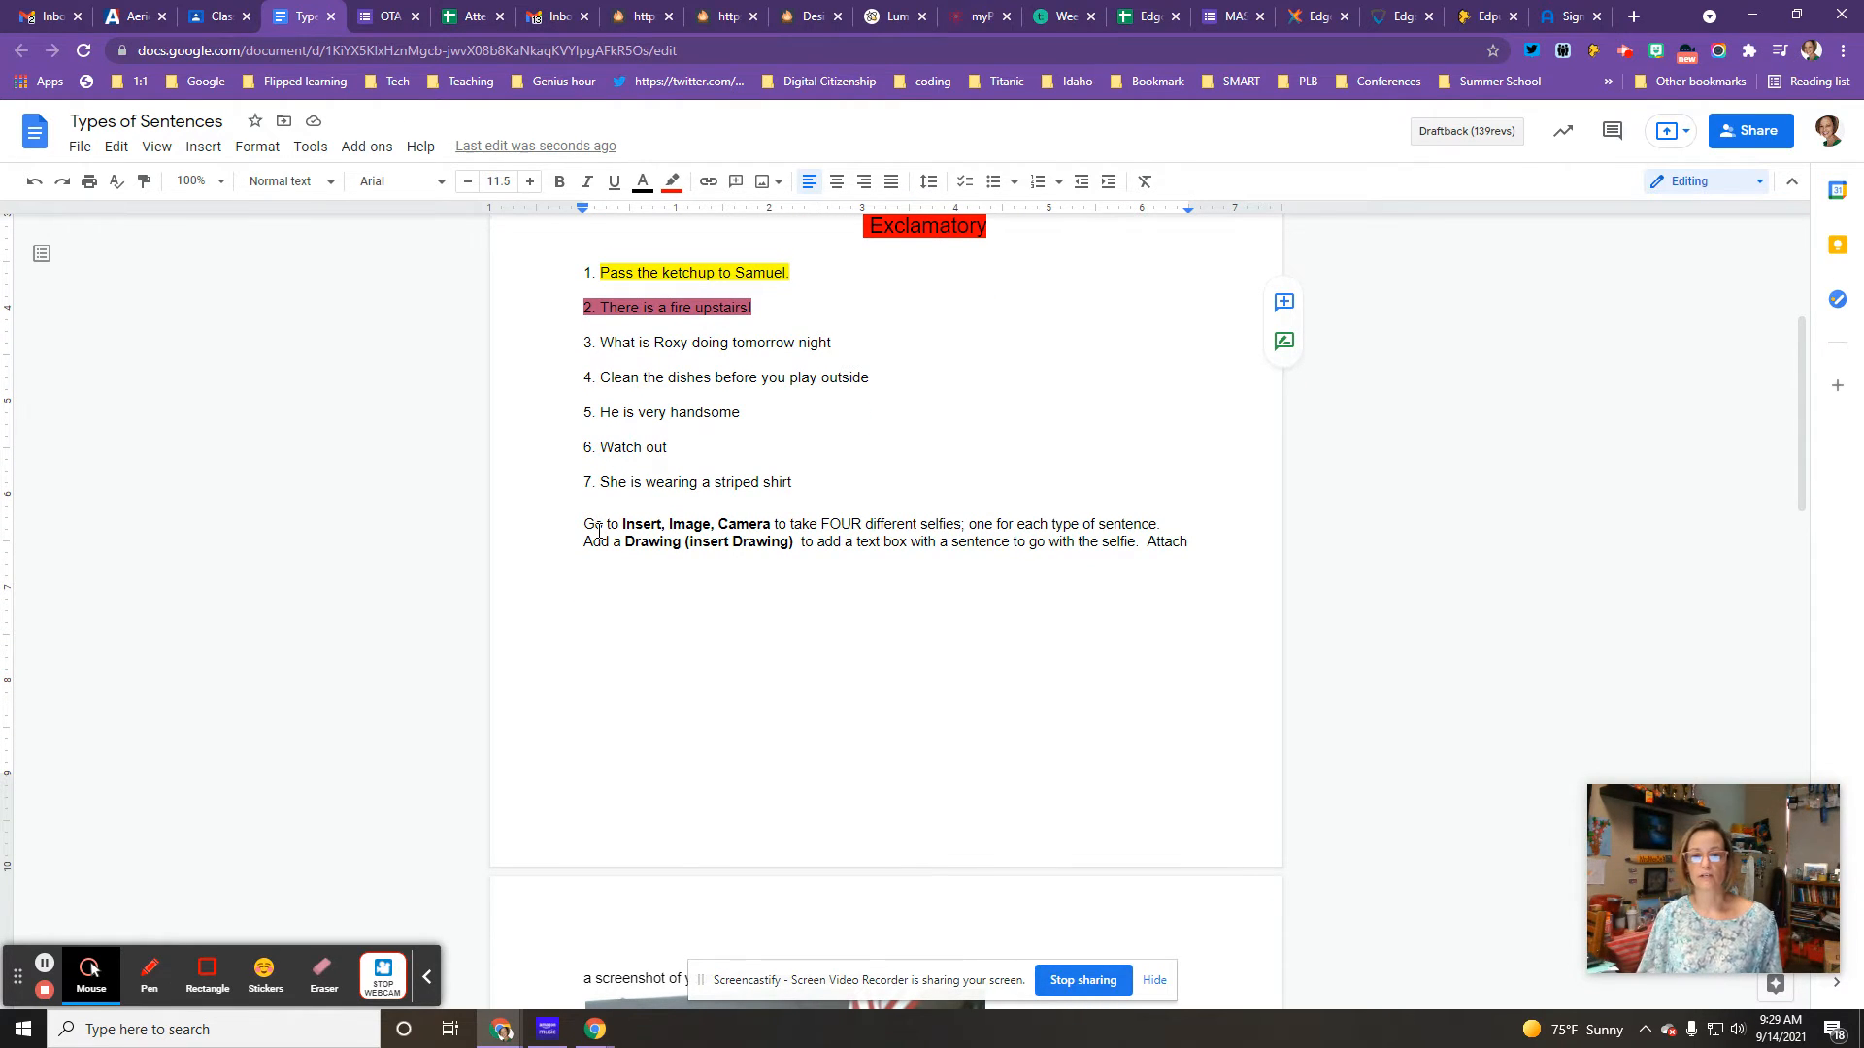
{"action": "scroll", "scroll_direction": "up", "scroll_amount": 3}
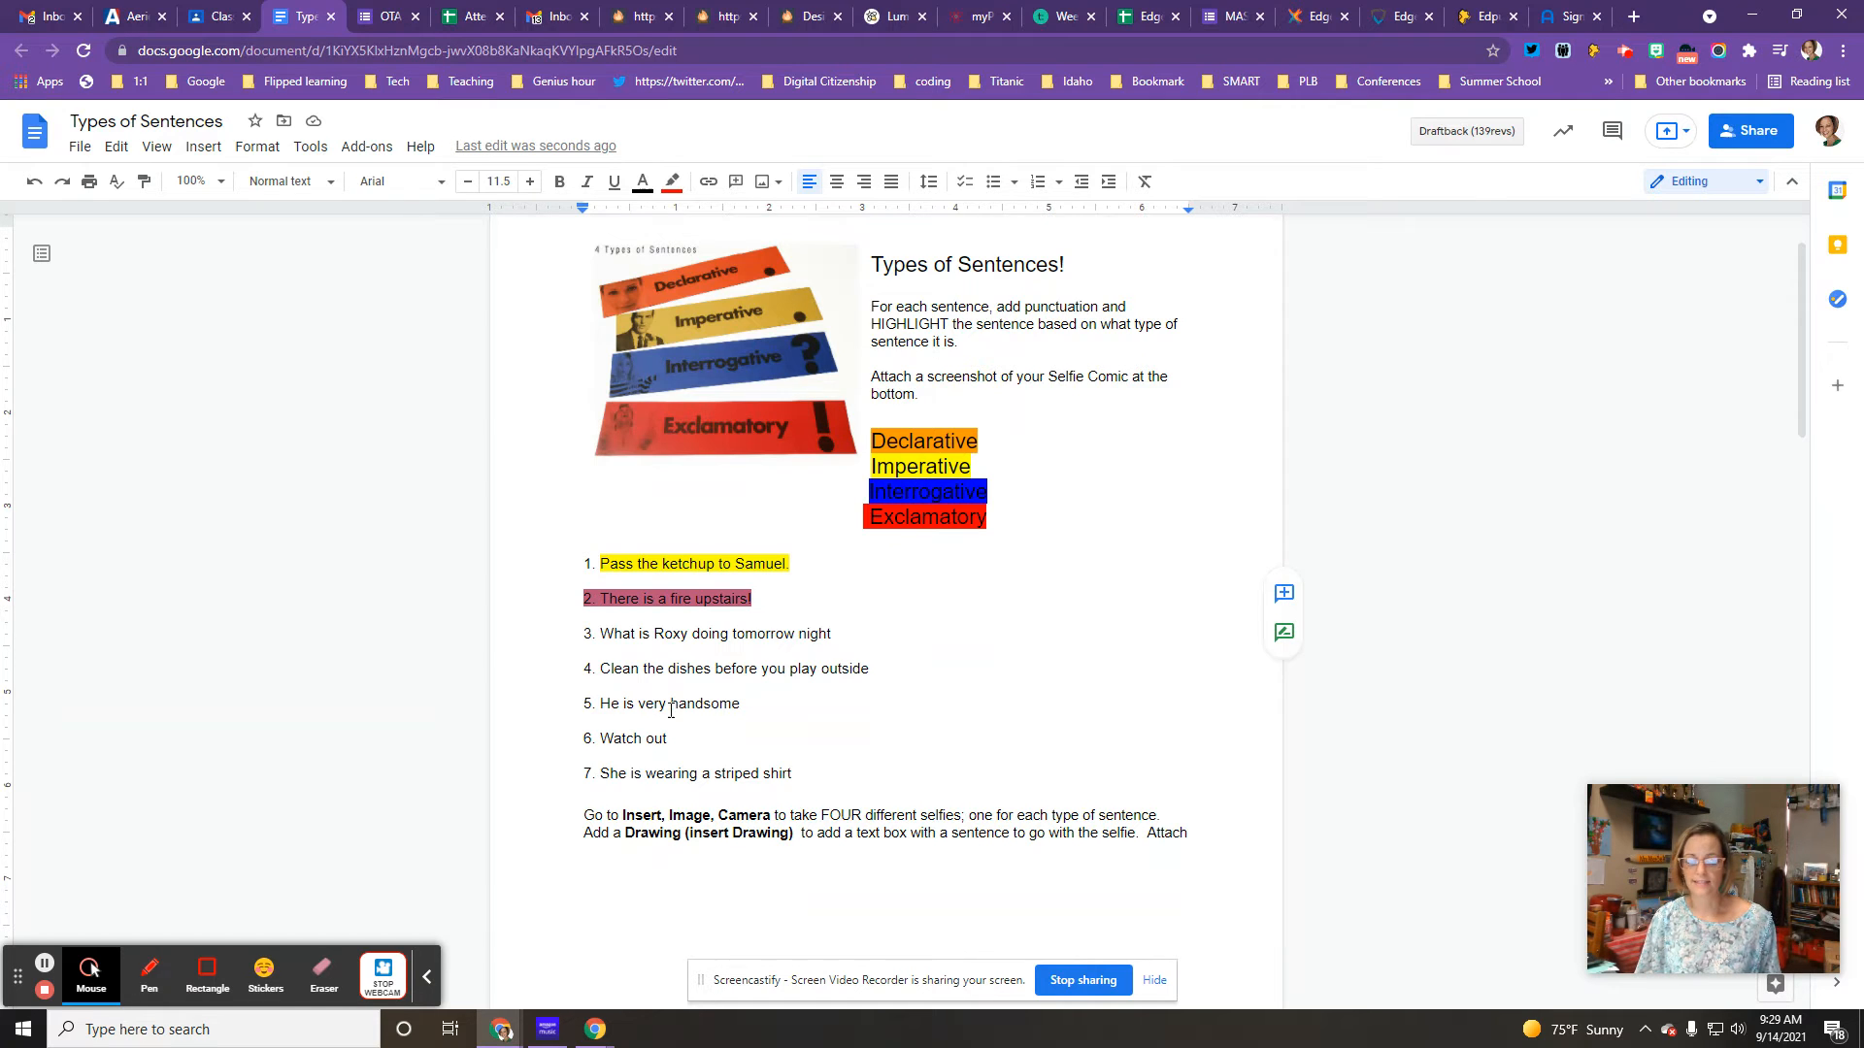
{"action": "scroll", "scroll_direction": "down", "scroll_amount": 3}
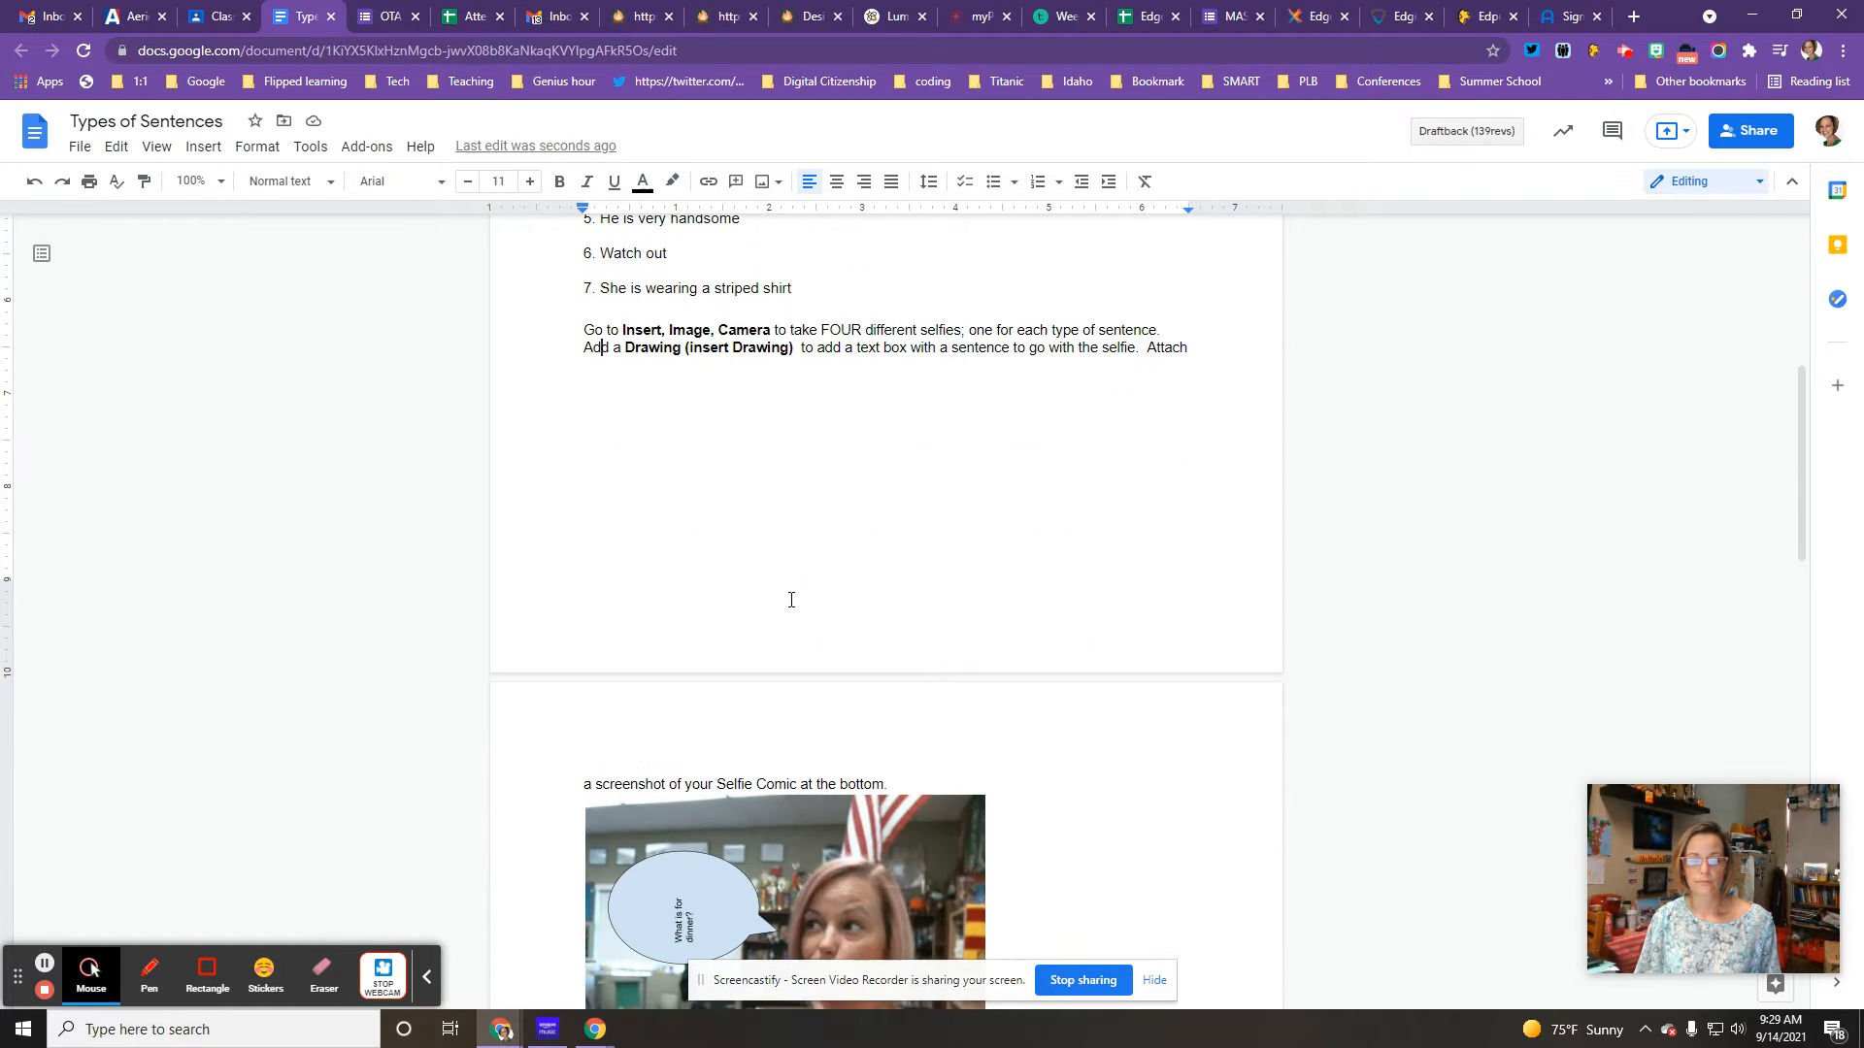
{"action": "scroll", "scroll_direction": "down", "scroll_amount": 3}
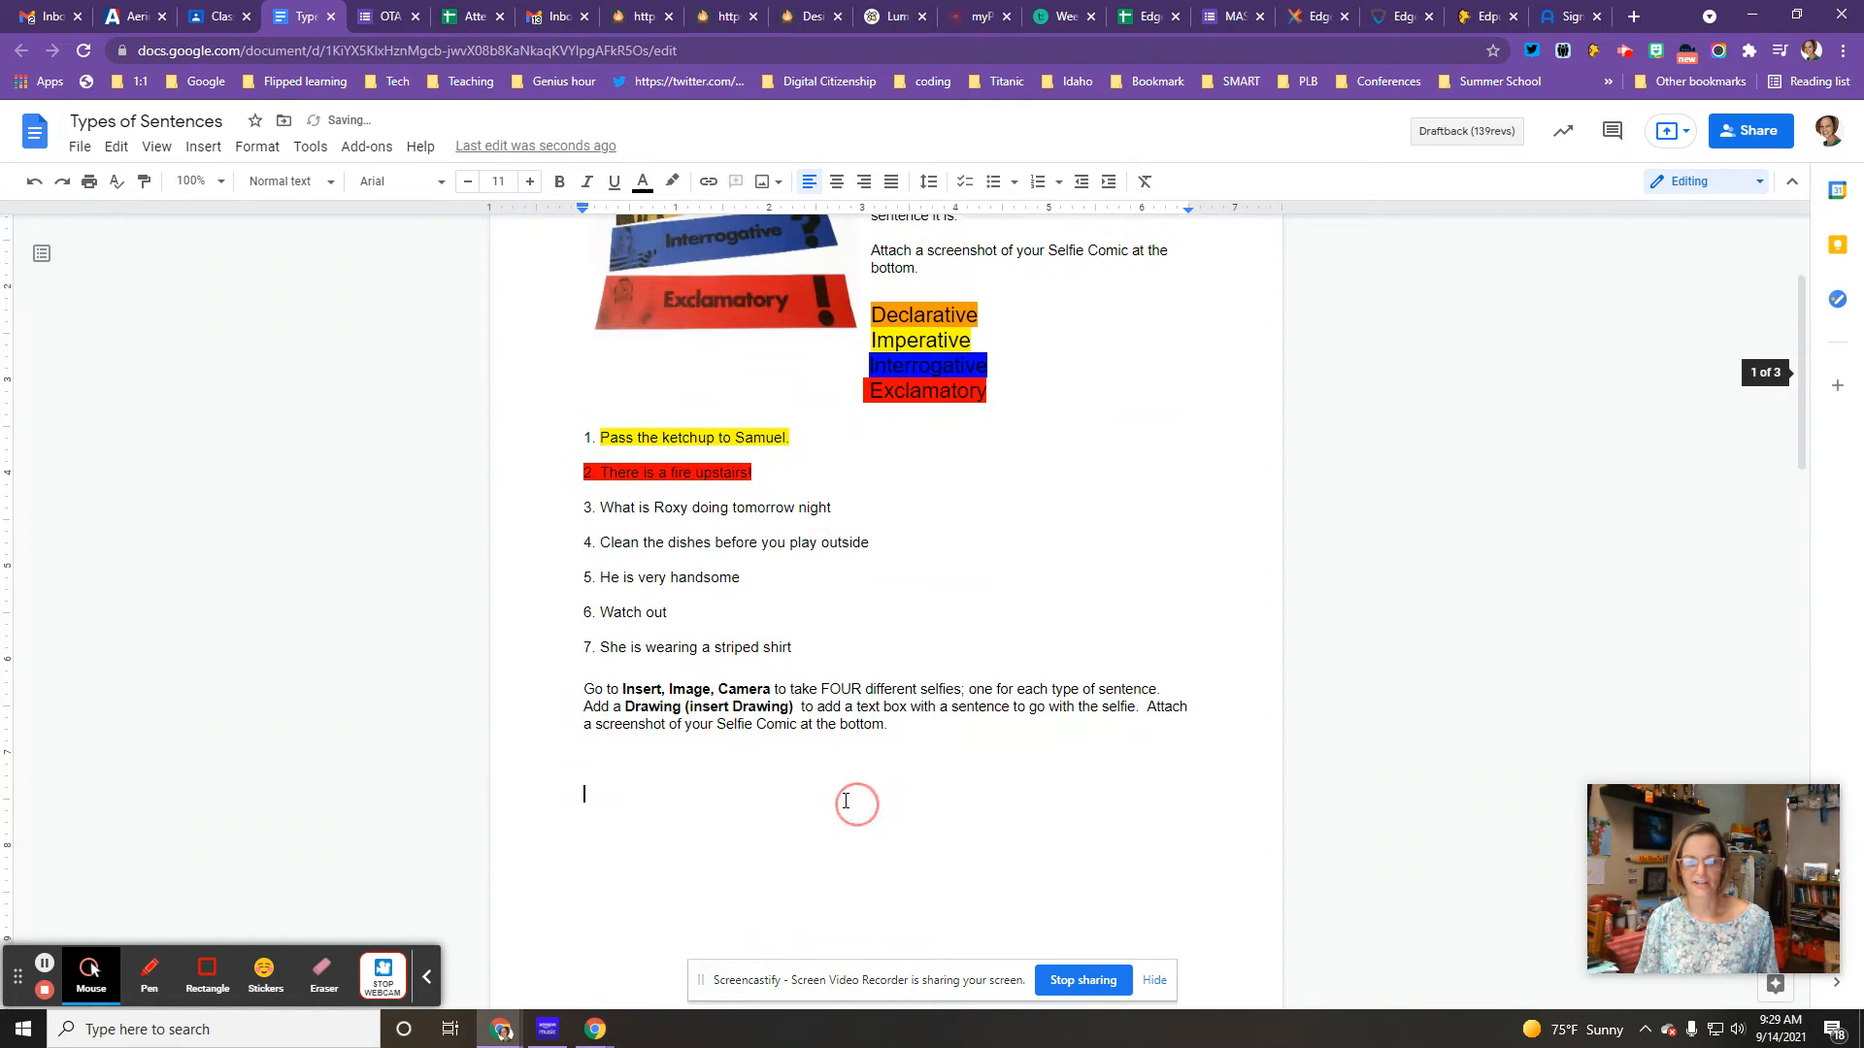
Capture a webcam selfie through Insert > Image > Camera and insert it above the comic
{"action": "left_click", "coordinate": [202, 144]}
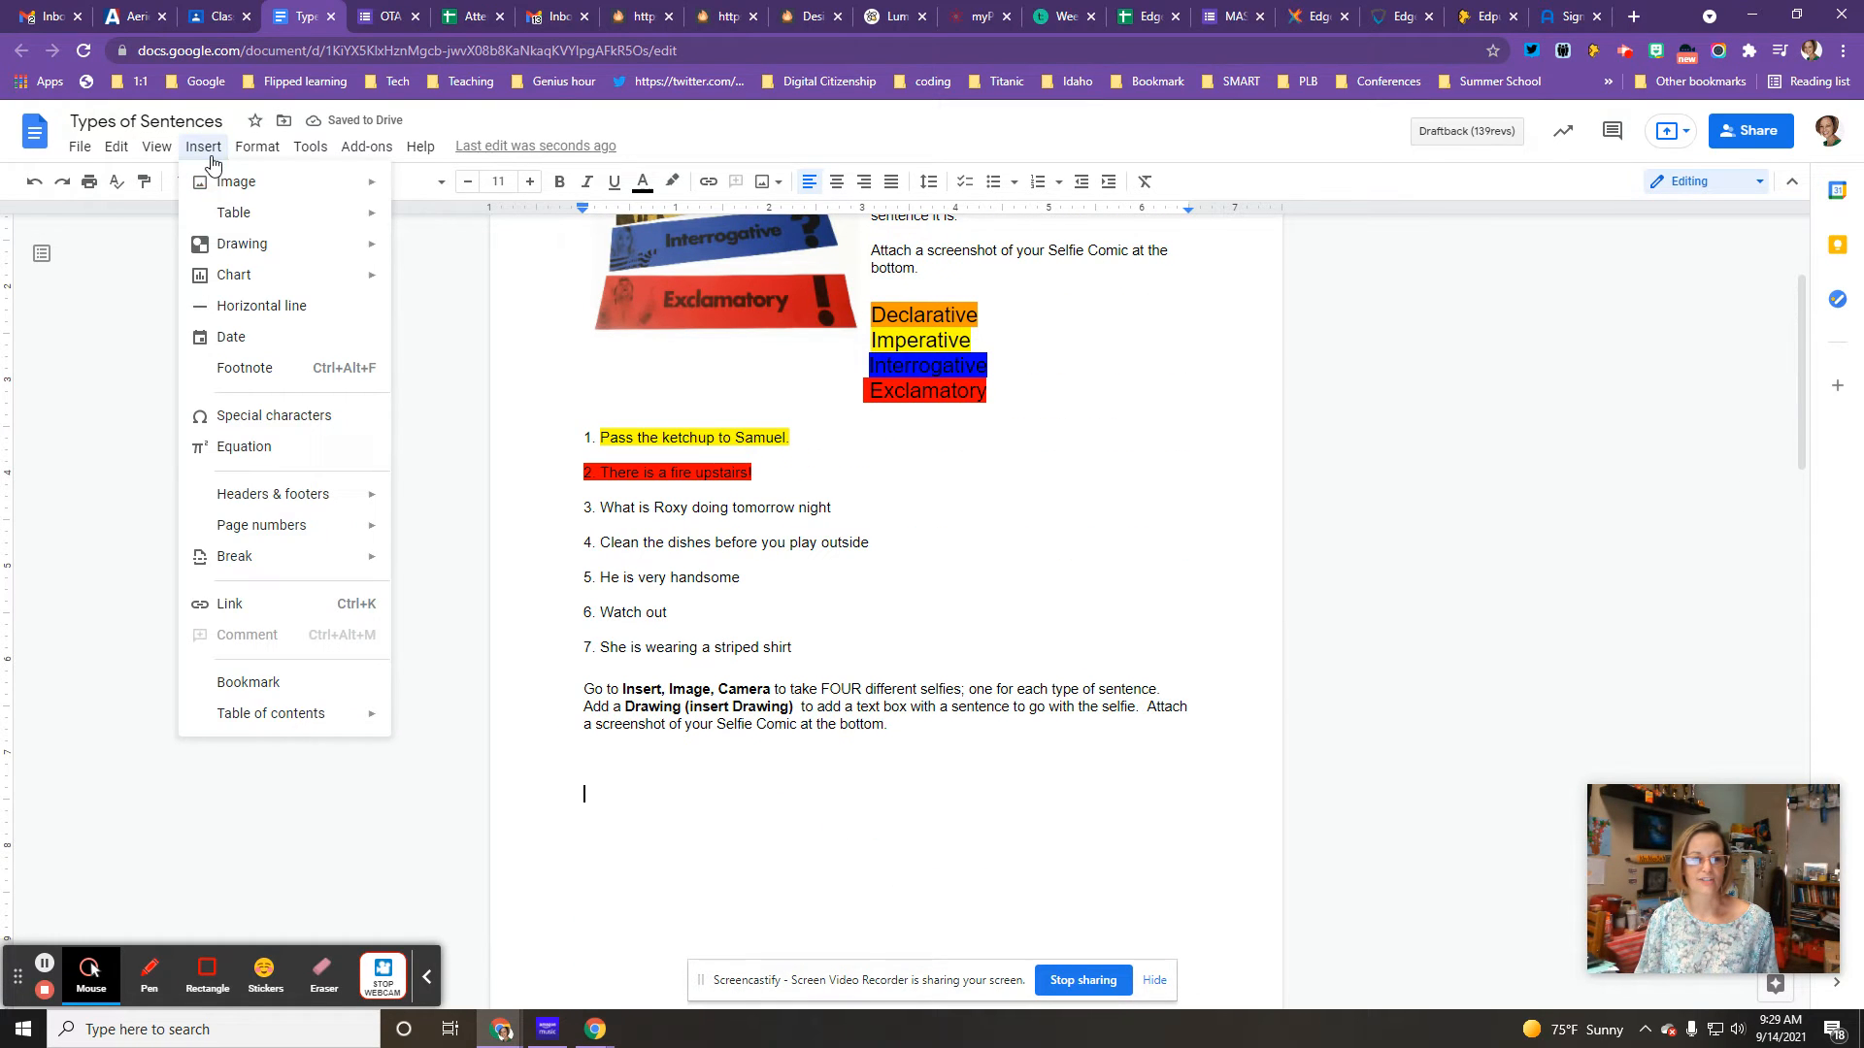
{"action": "left_click", "coordinate": [641, 410]}
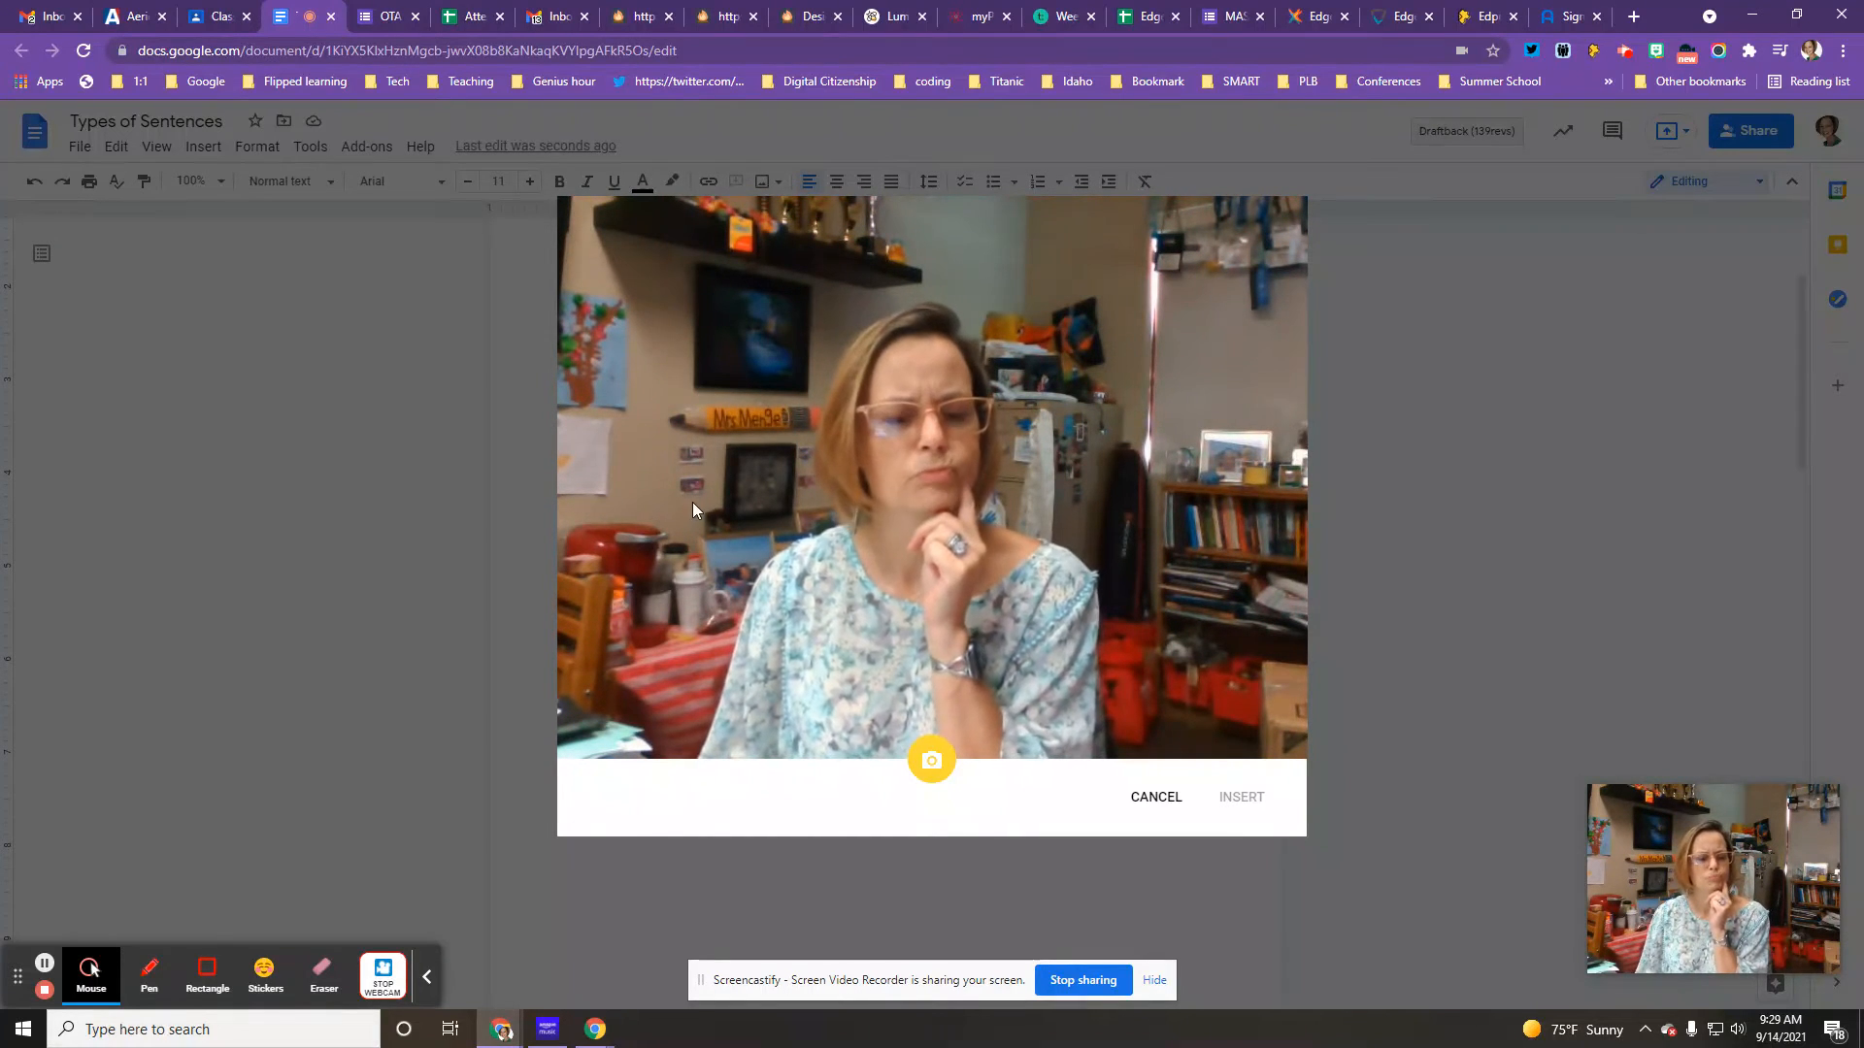
{"action": "mouse_move", "coordinate": [932, 761]}
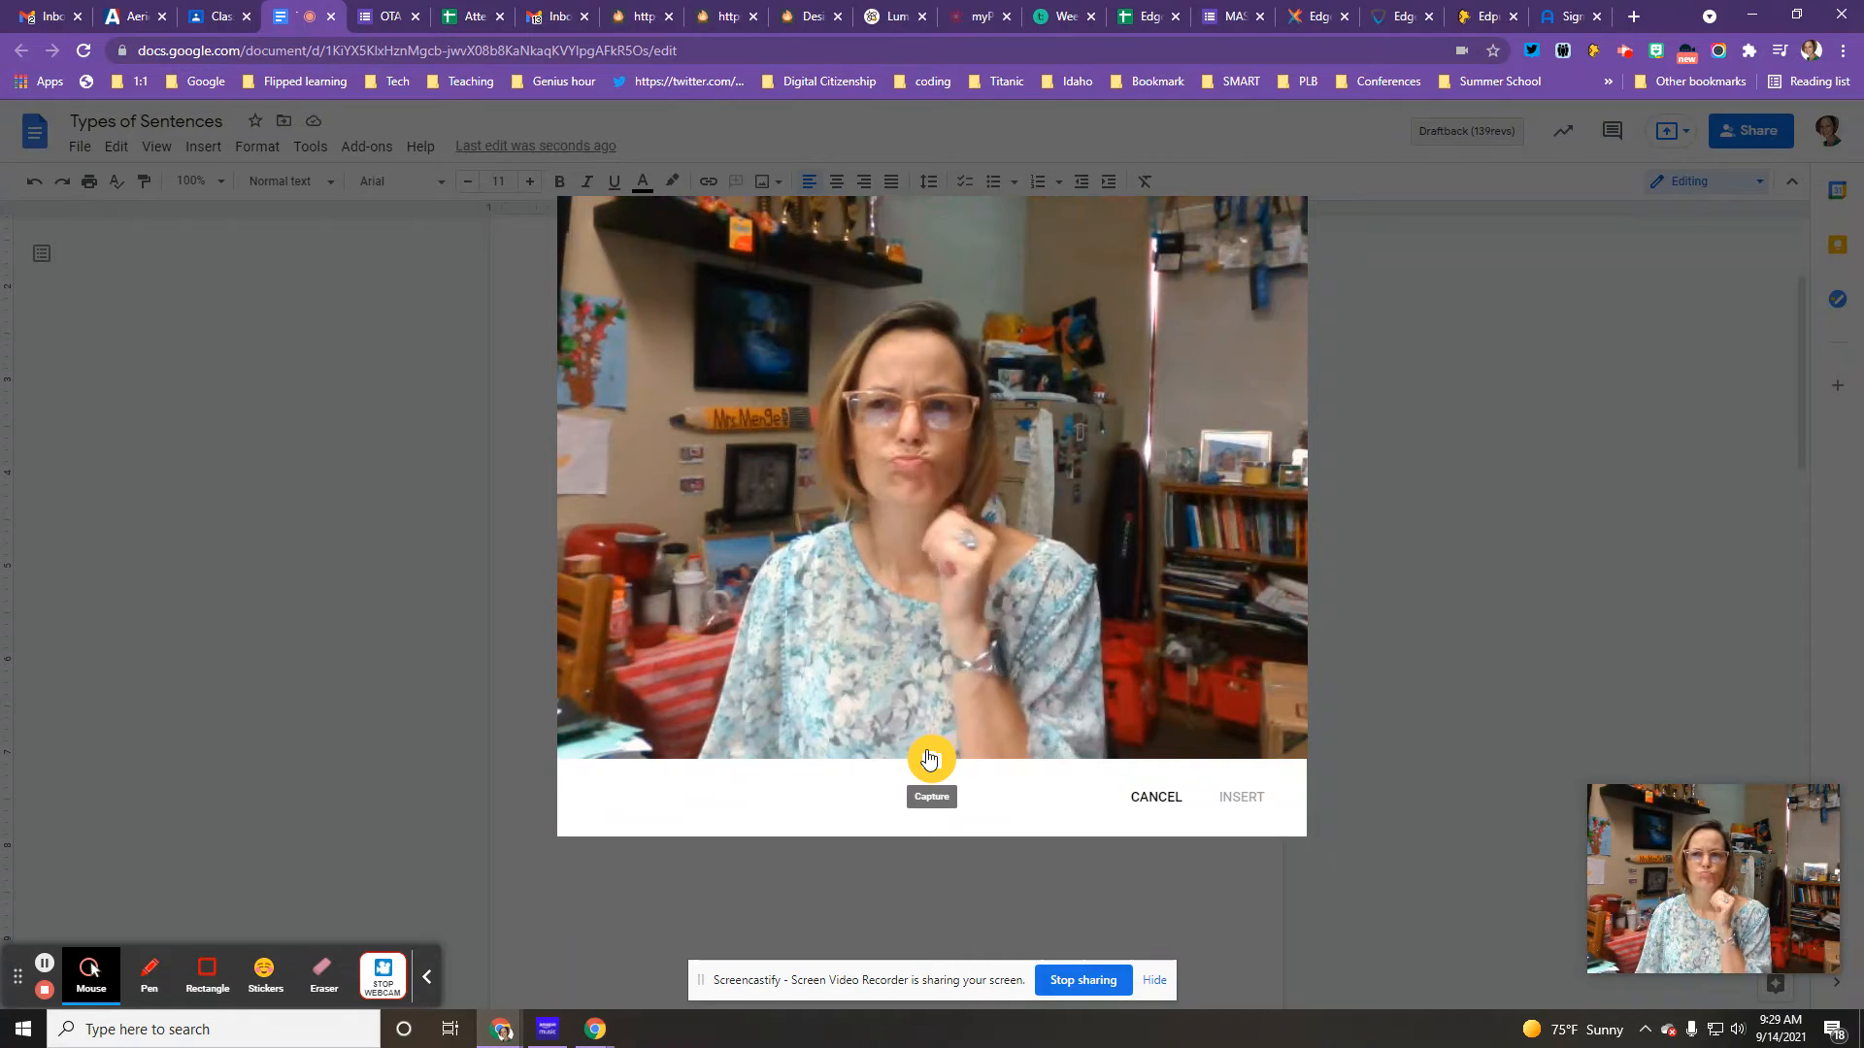
{"action": "left_click", "coordinate": [931, 795]}
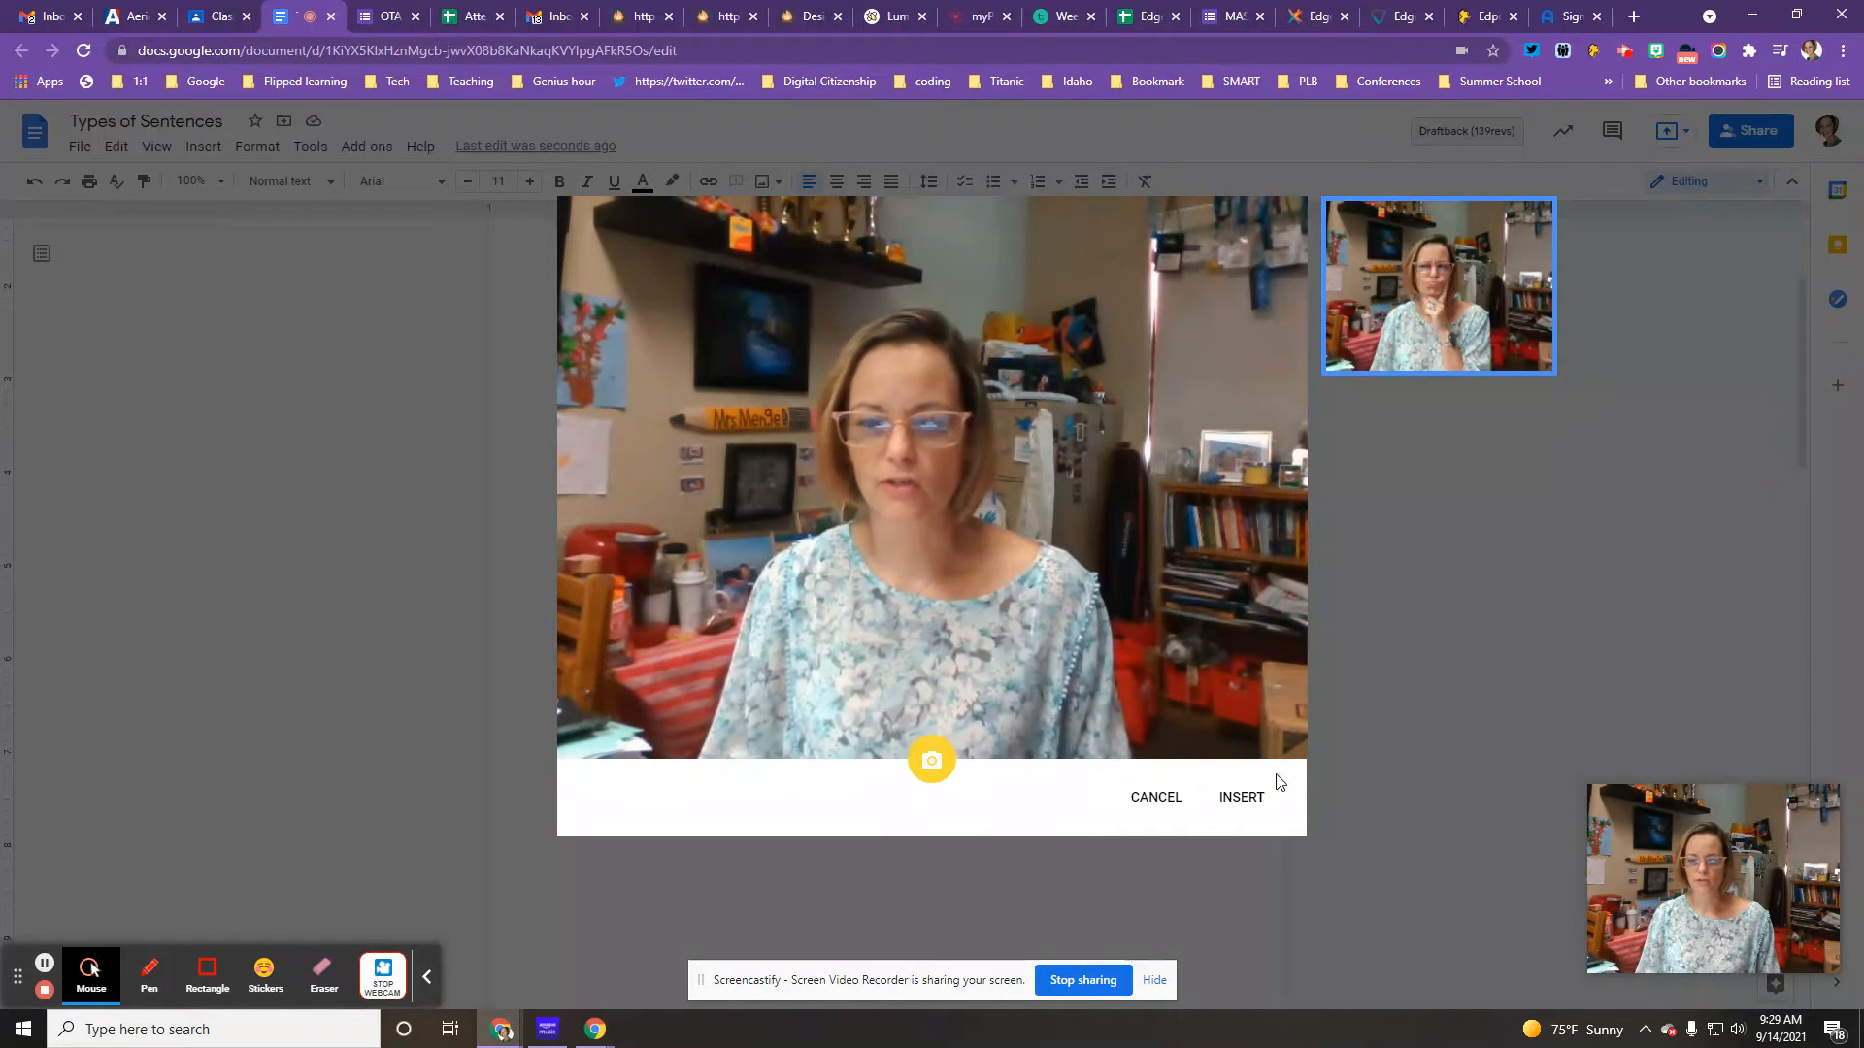
{"action": "left_click", "coordinate": [1241, 796]}
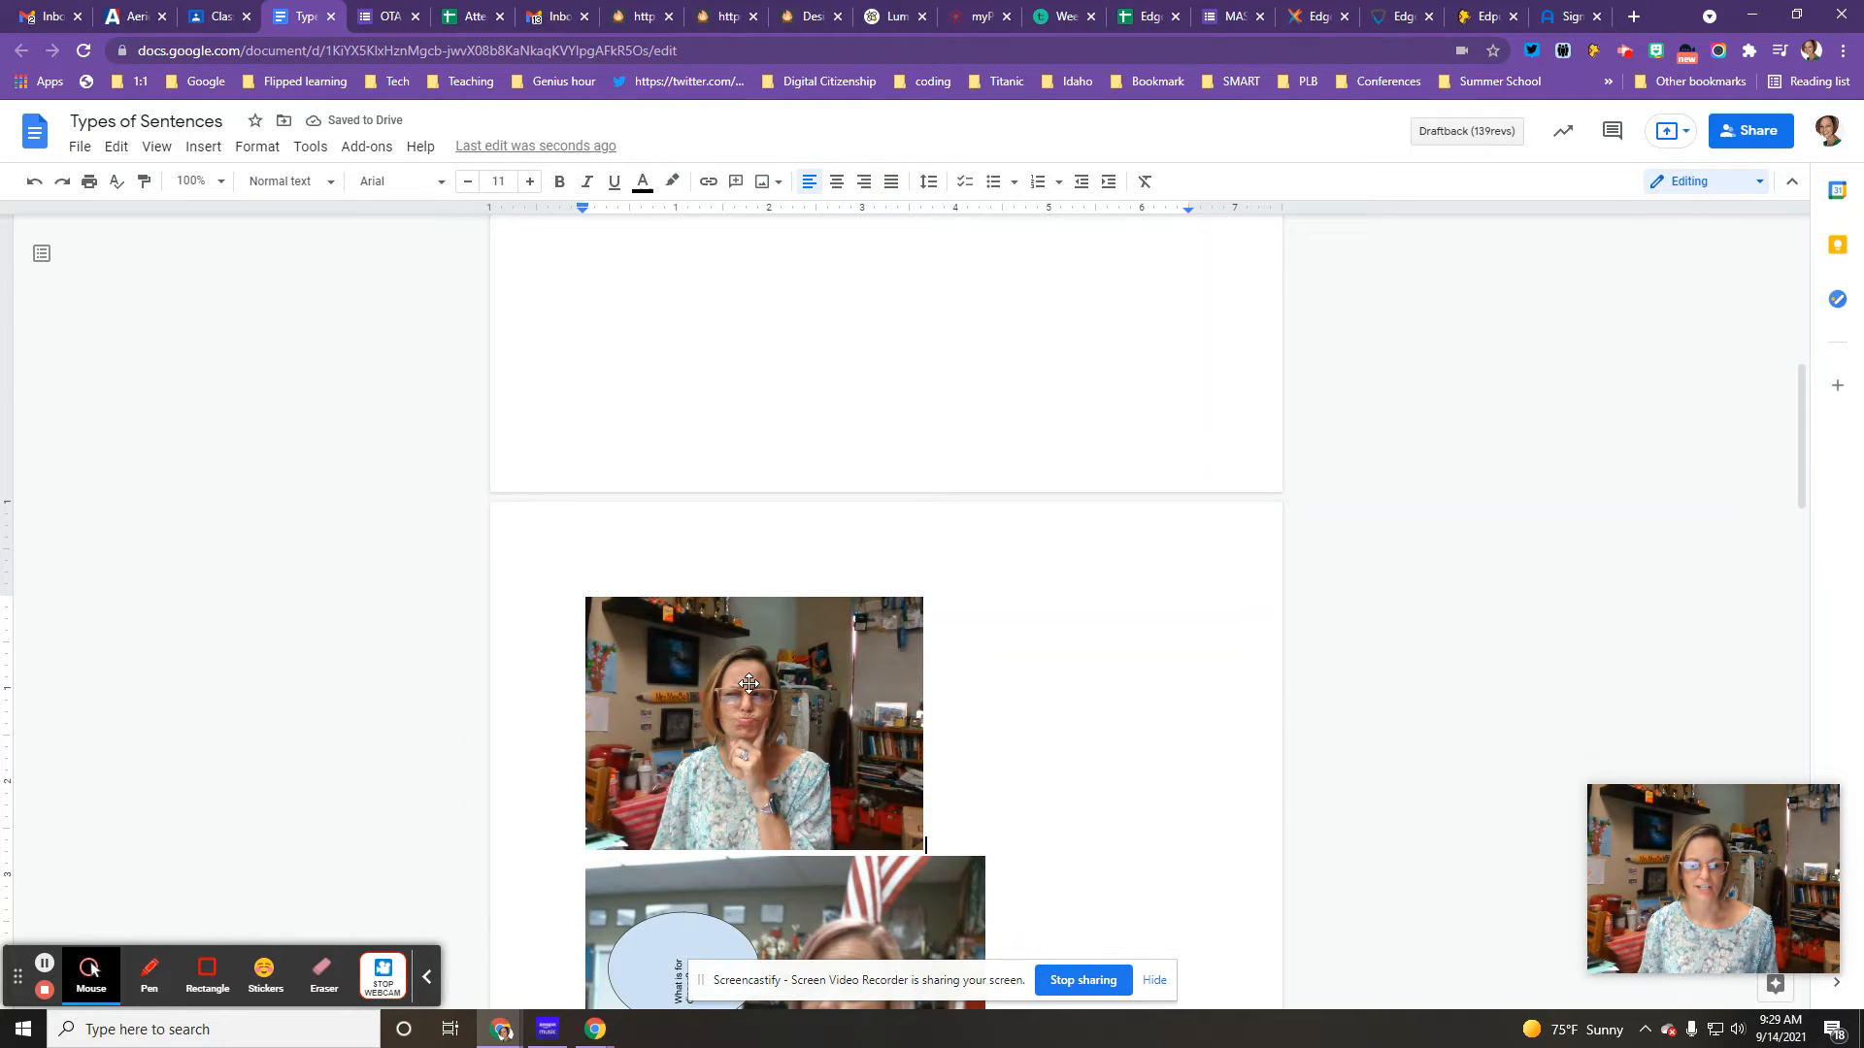
{"action": "left_click", "coordinate": [203, 147]}
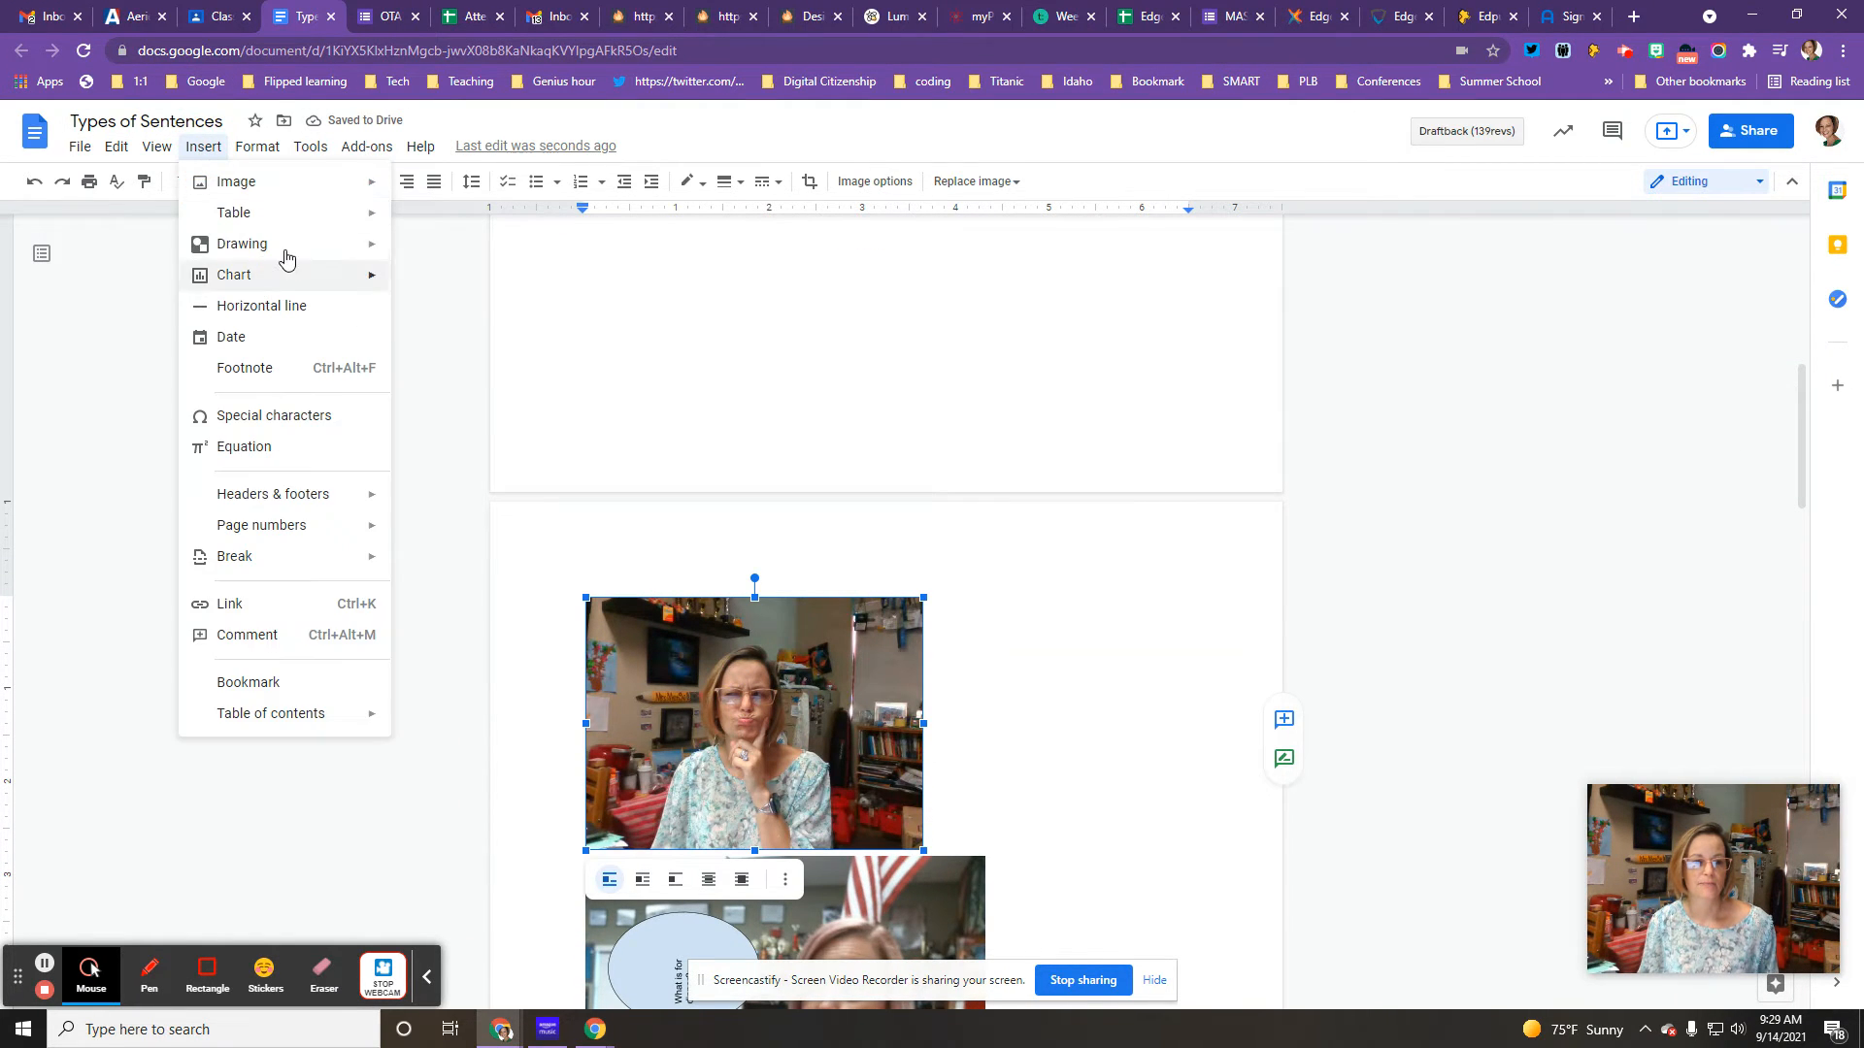
Draw a thought-cloud callout reading 'What is for lunch?' and save it into the document
{"action": "left_click", "coordinate": [243, 244]}
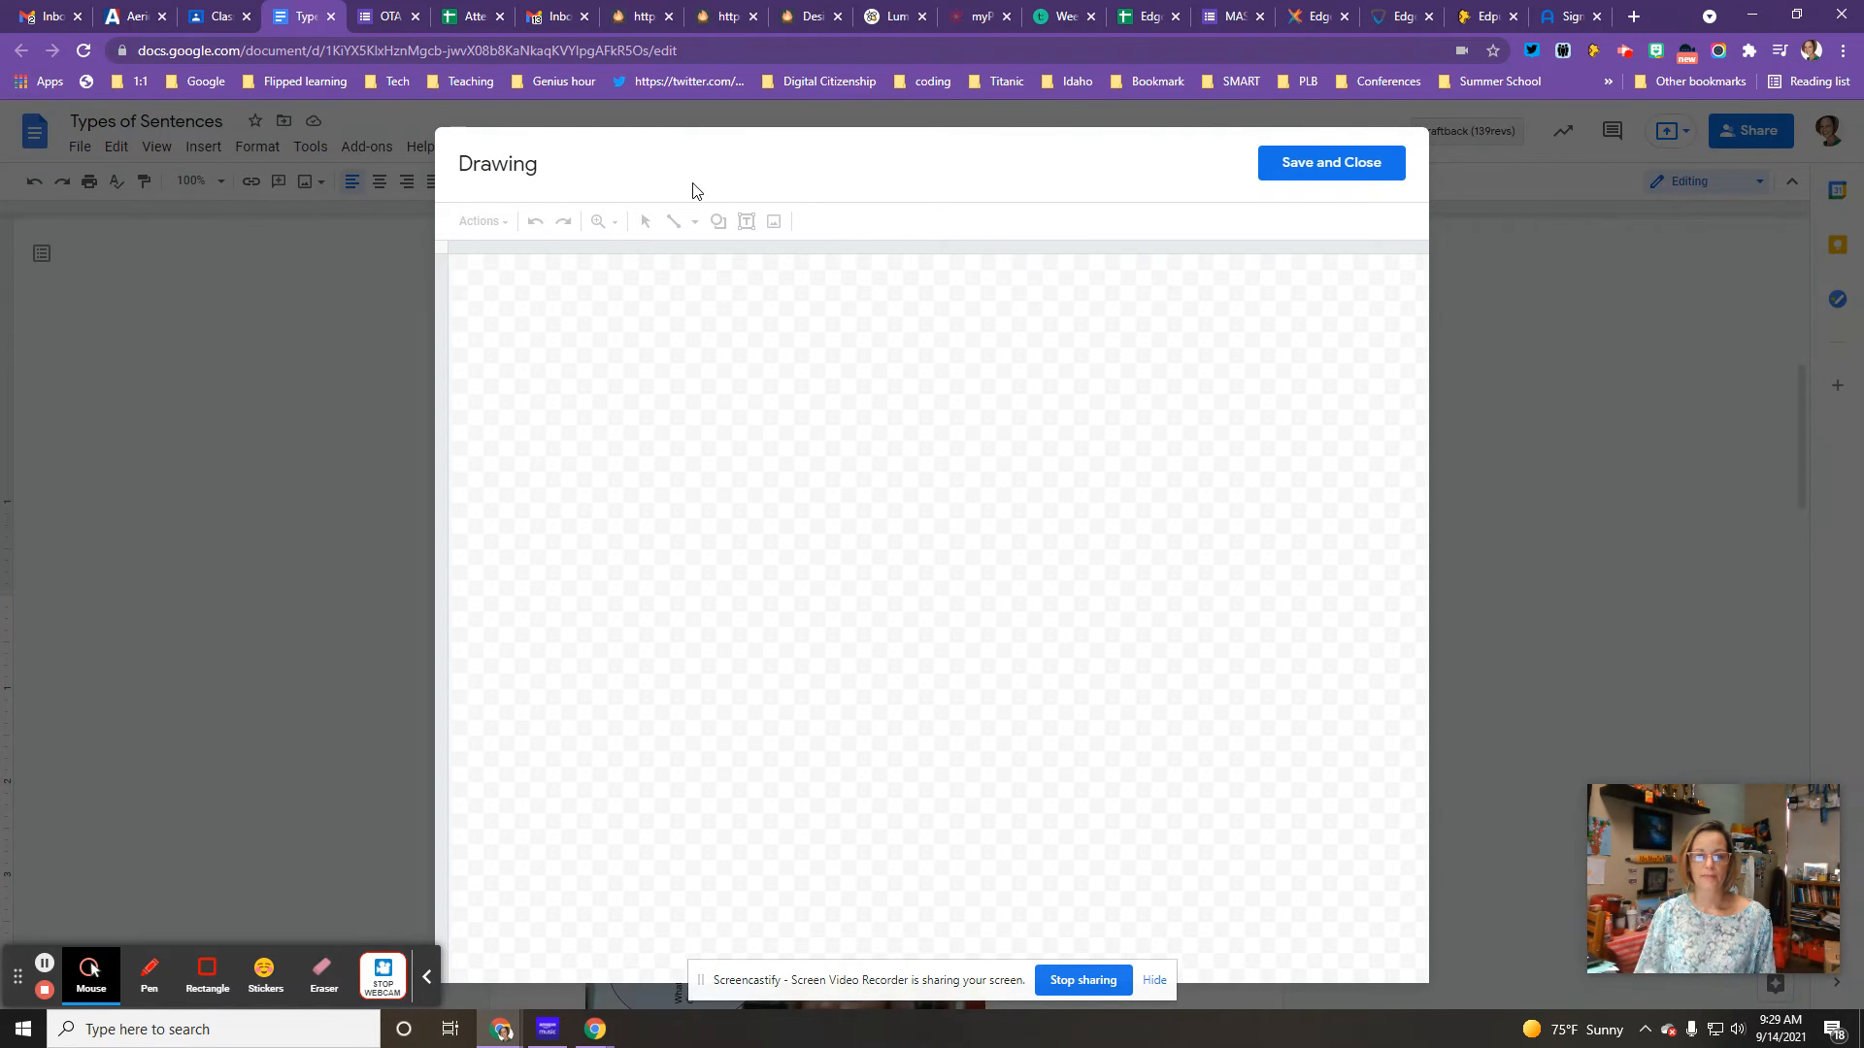
{"action": "left_click", "coordinate": [716, 221]}
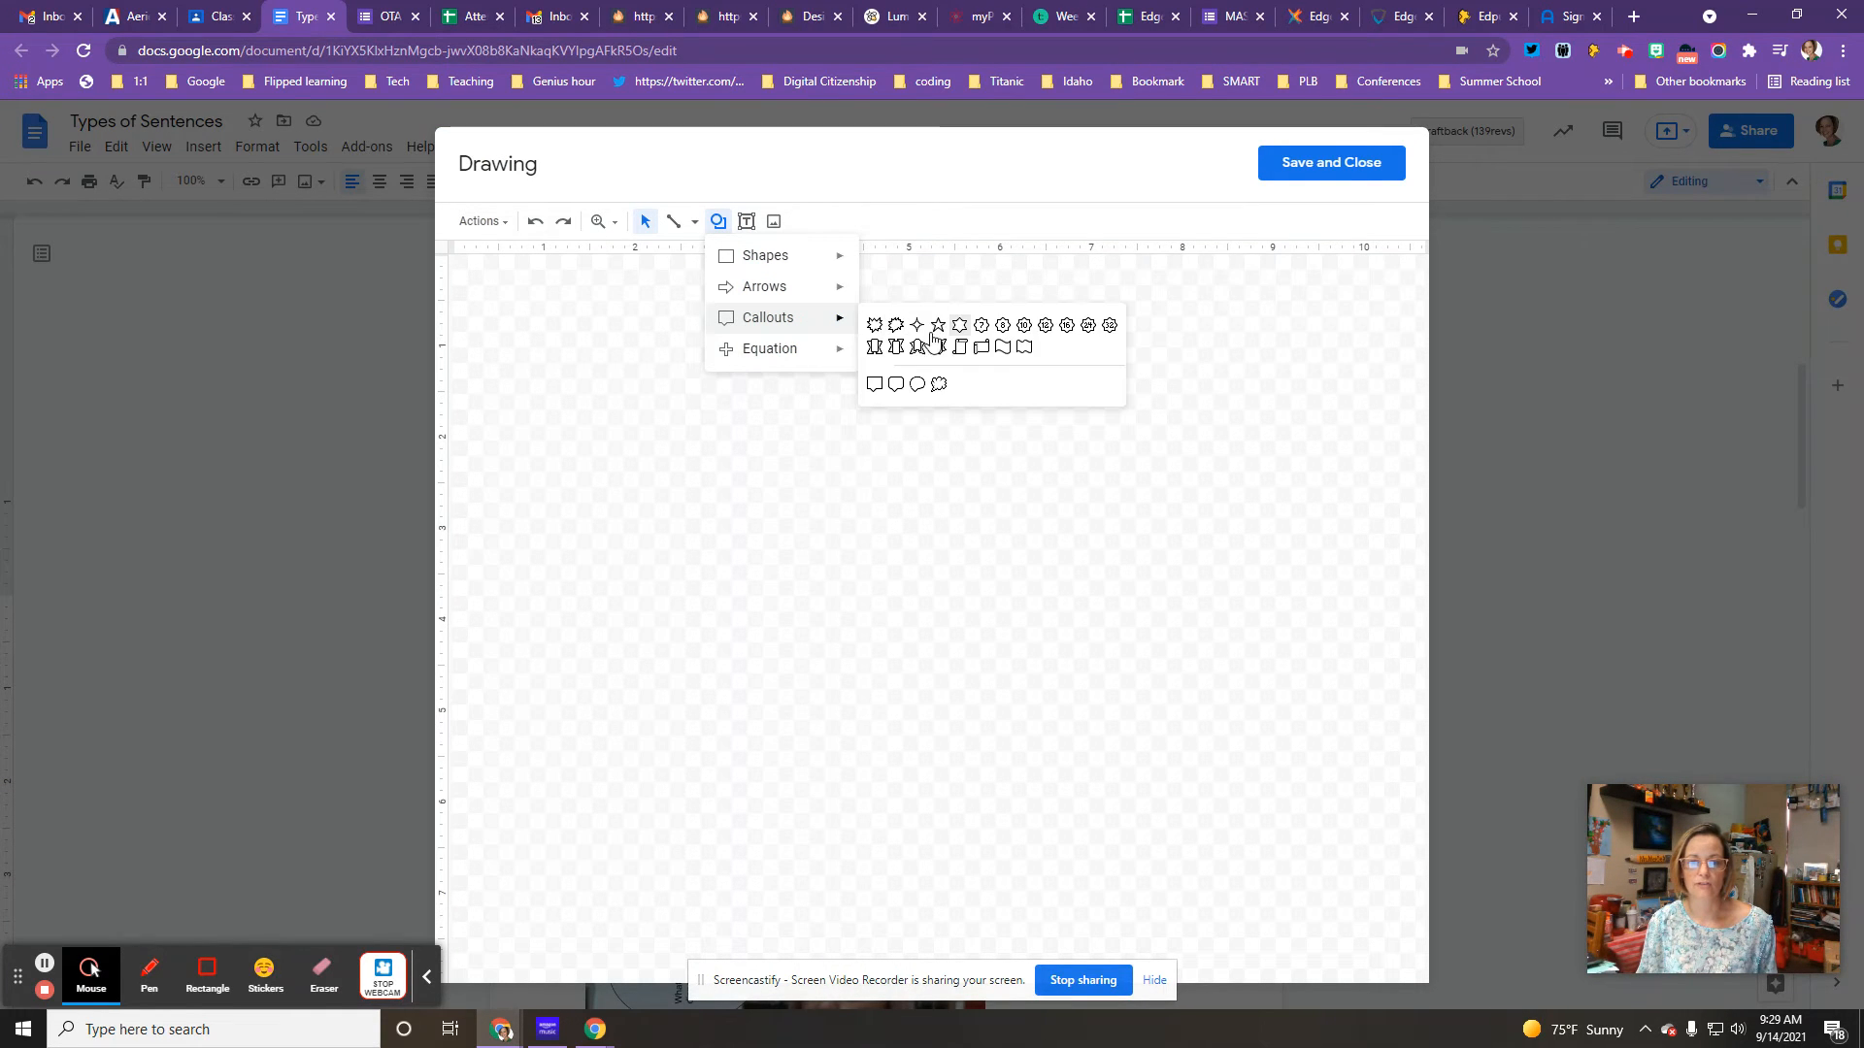
{"action": "left_click", "coordinate": [938, 384]}
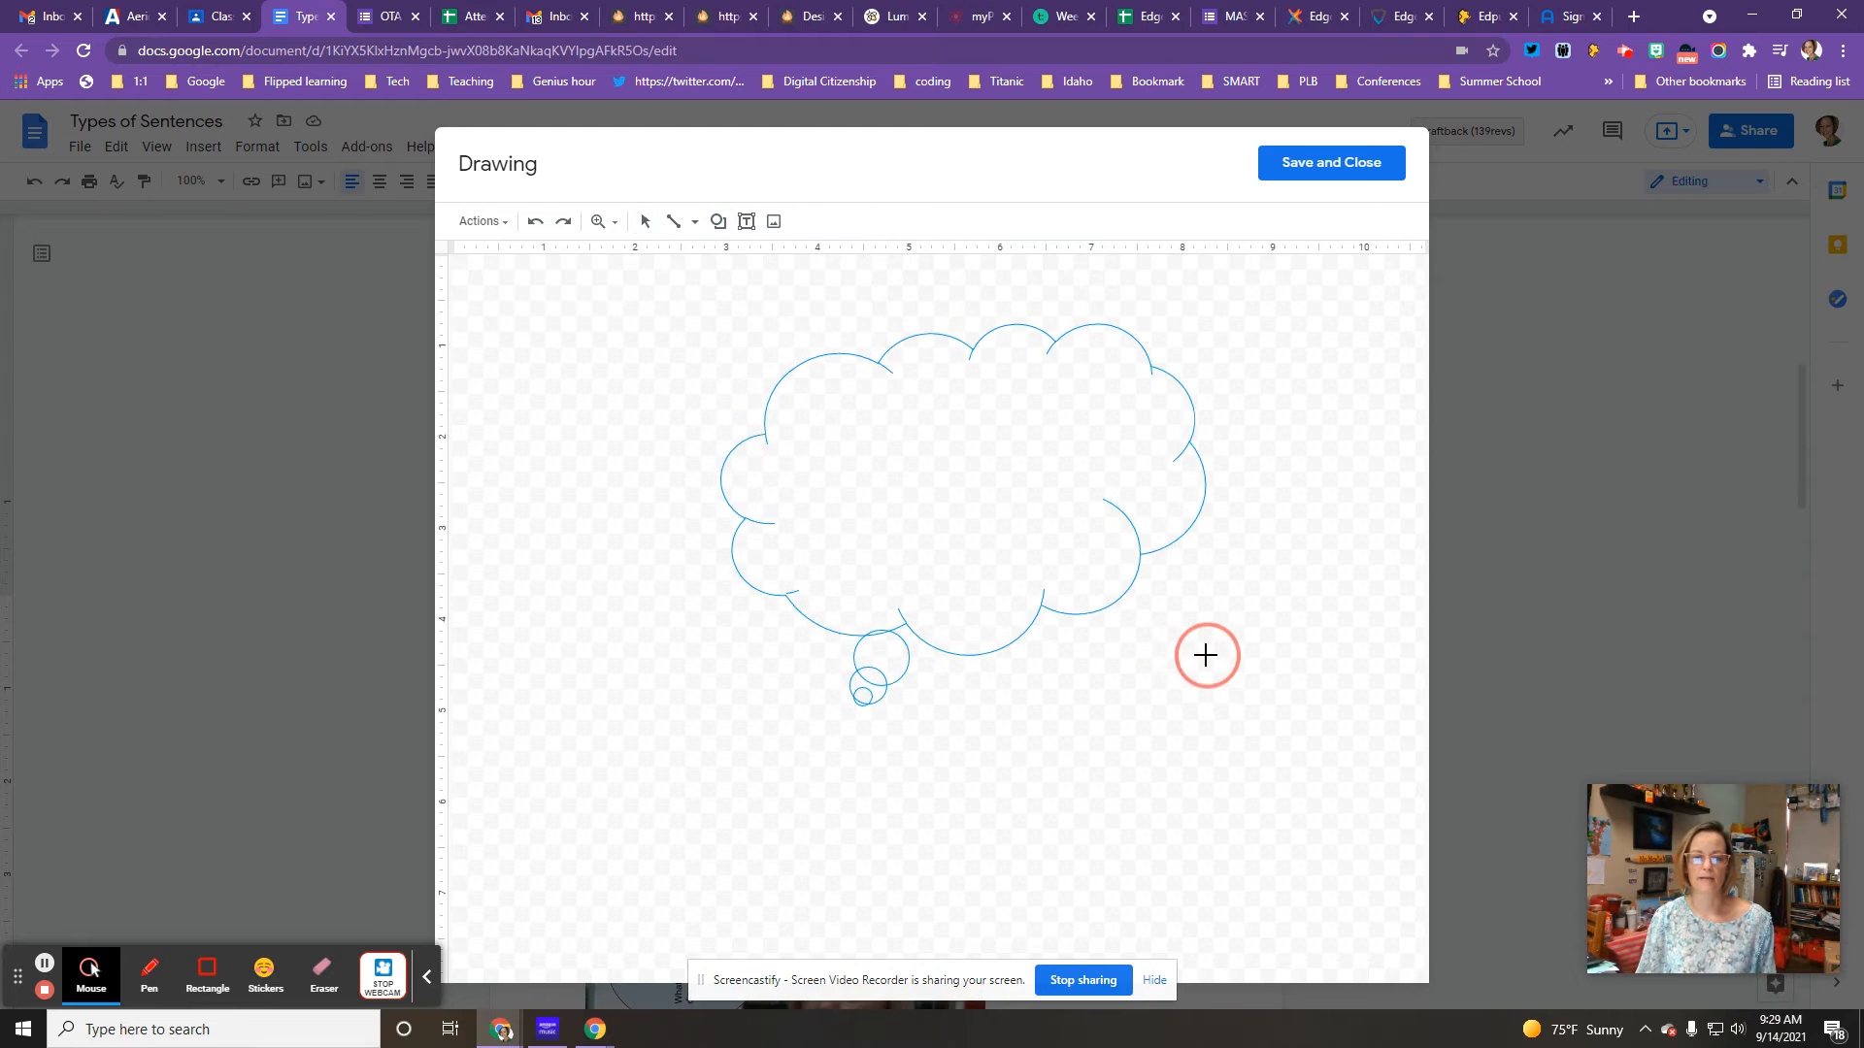
{"action": "double_click", "coordinate": [951, 476]}
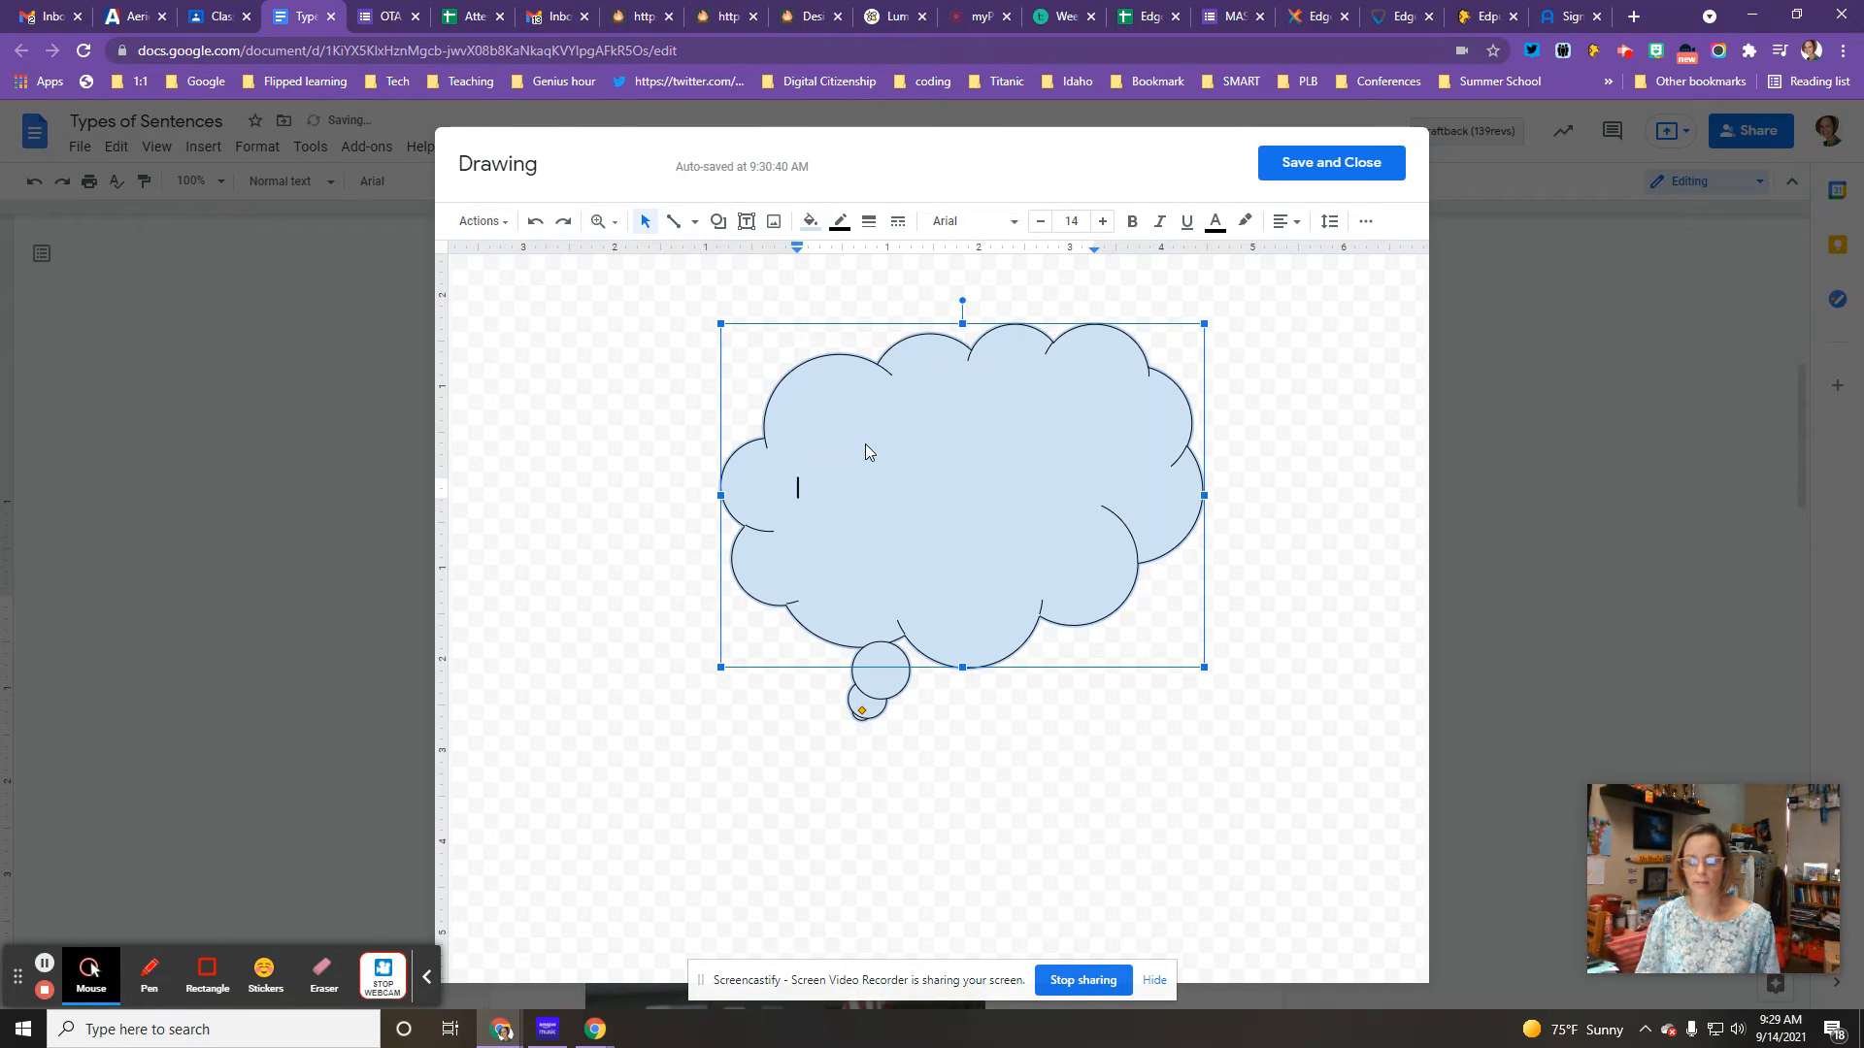
{"action": "type", "text": "I wonder what is for"}
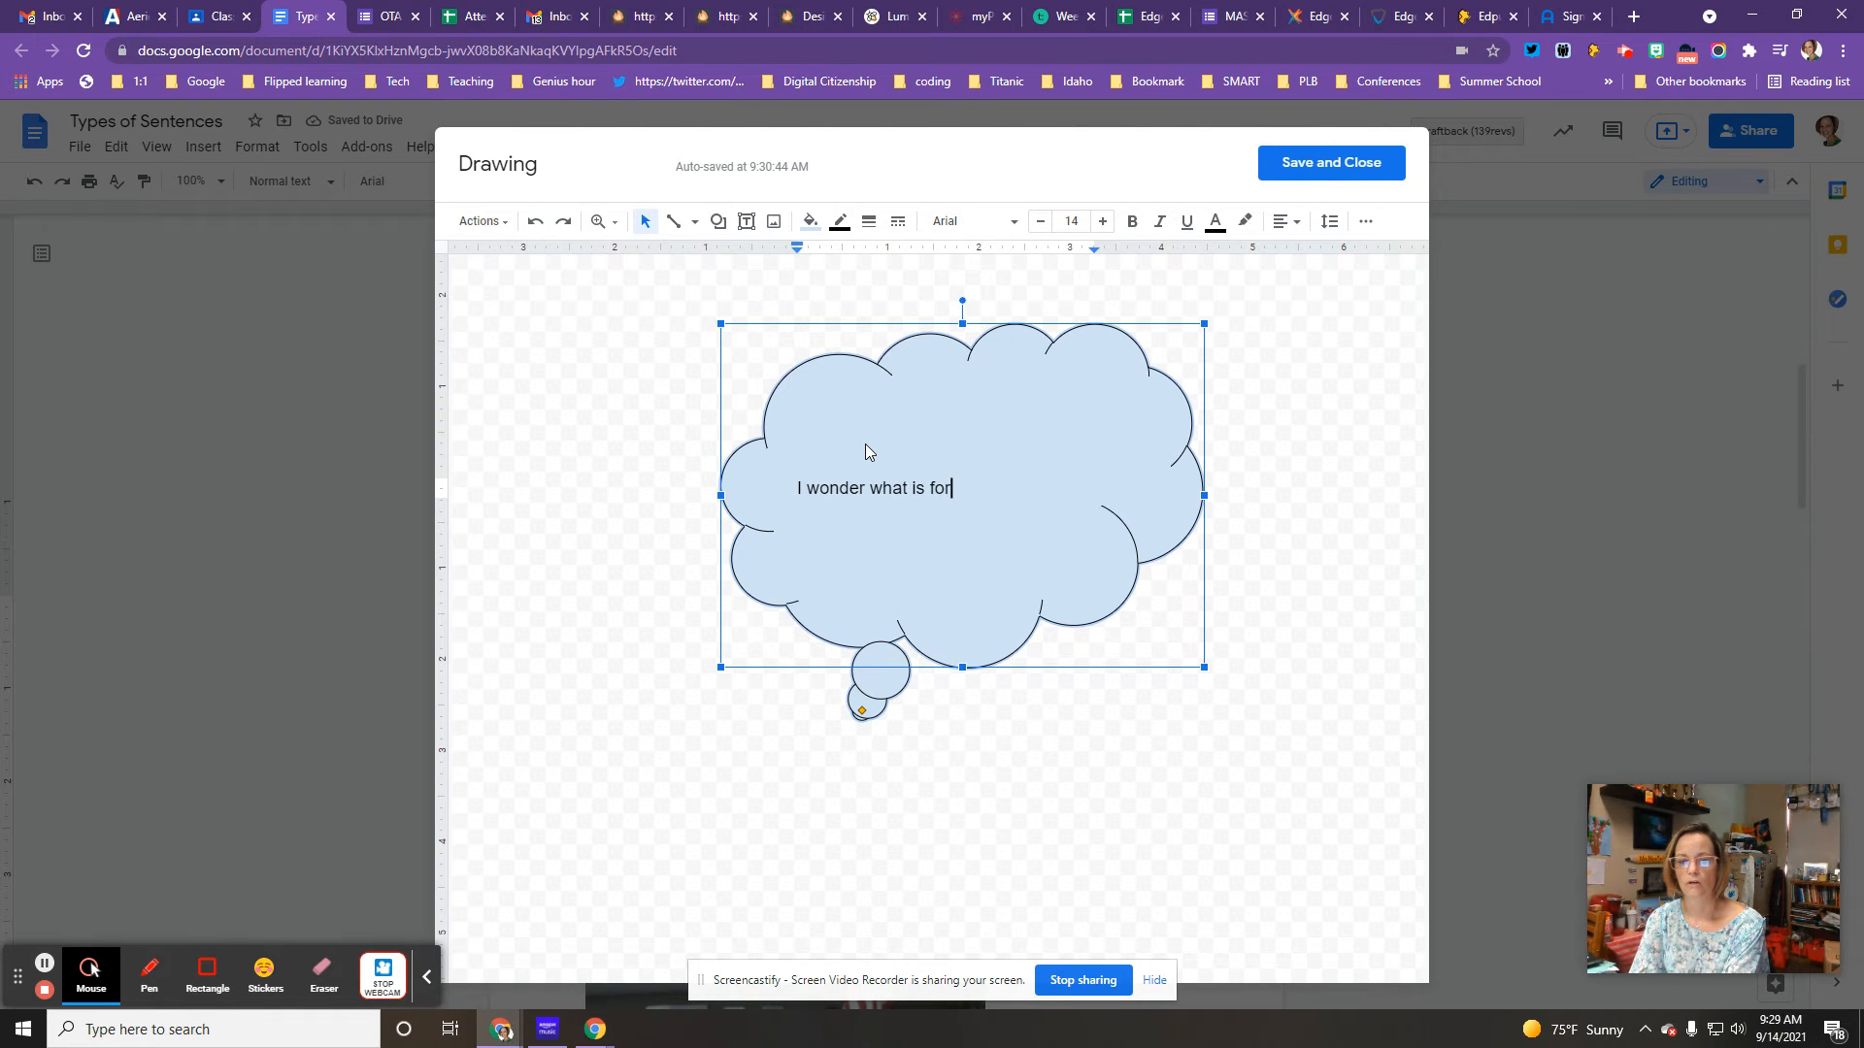
{"action": "type", "text": "What i"}
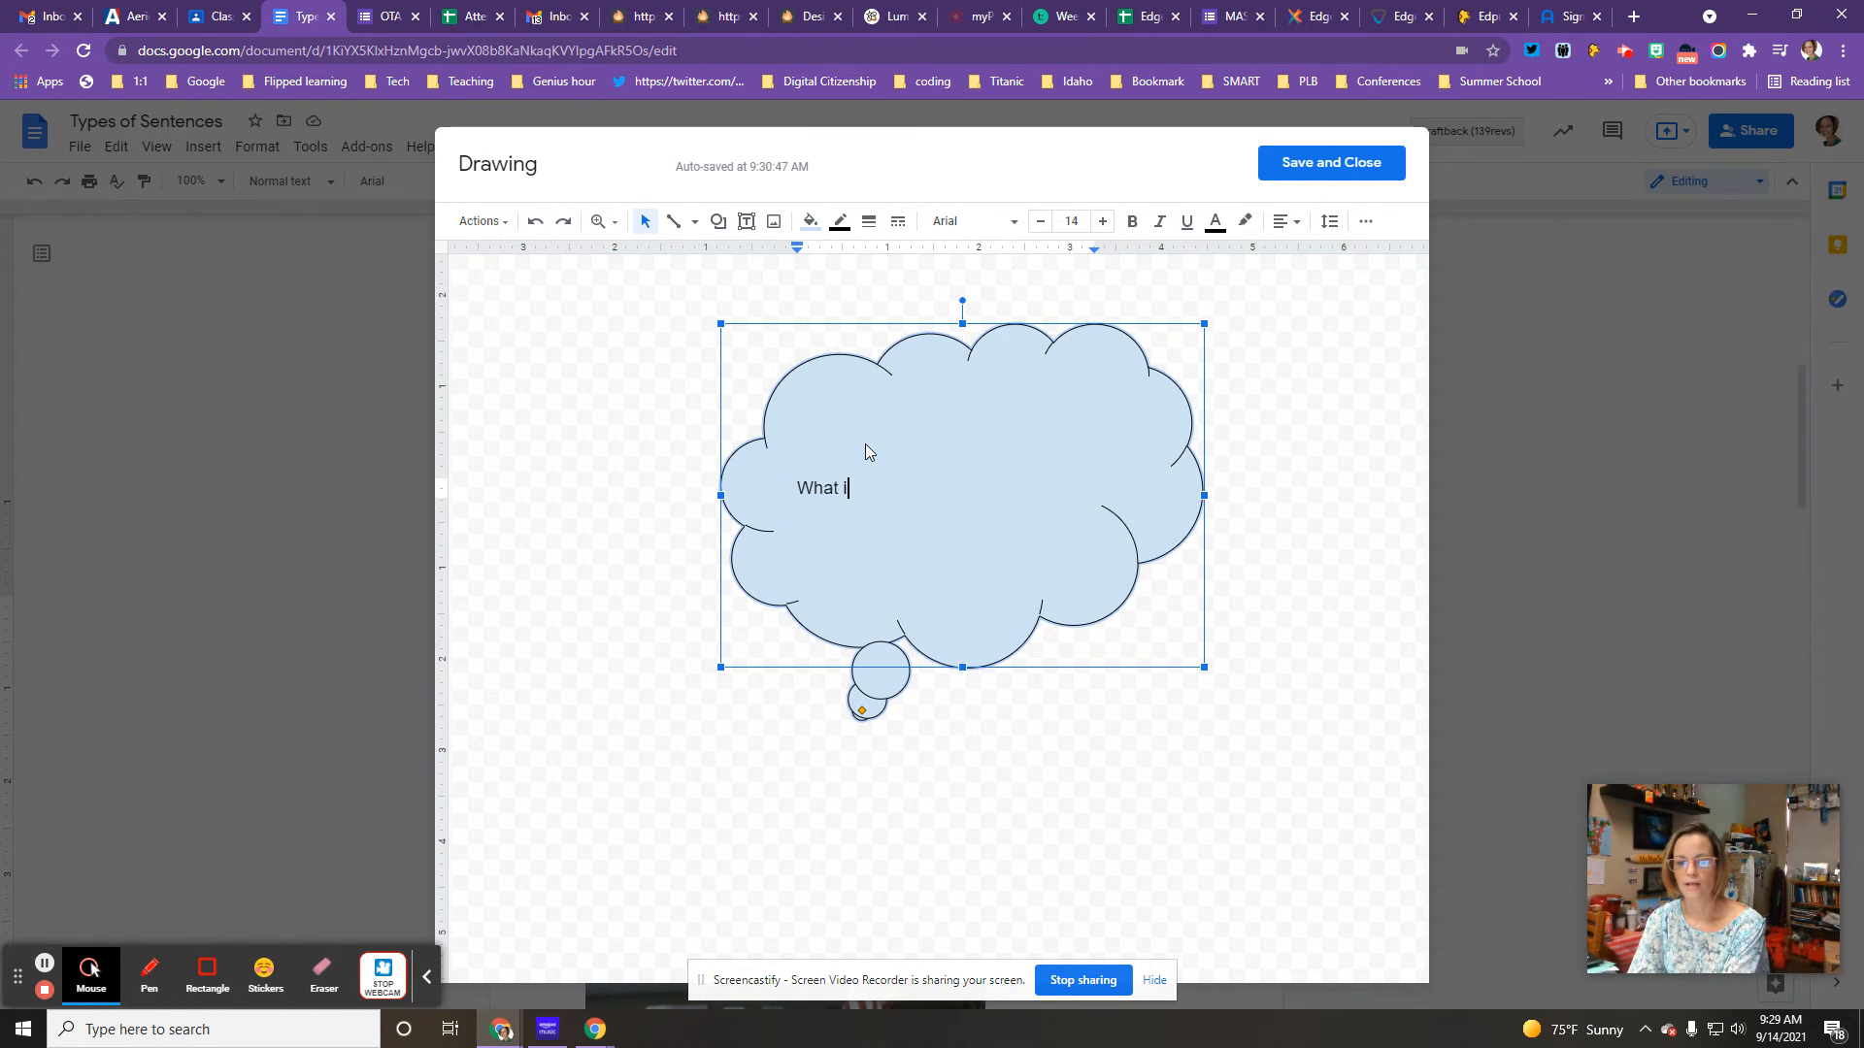
{"action": "type", "text": "s for lunc?"}
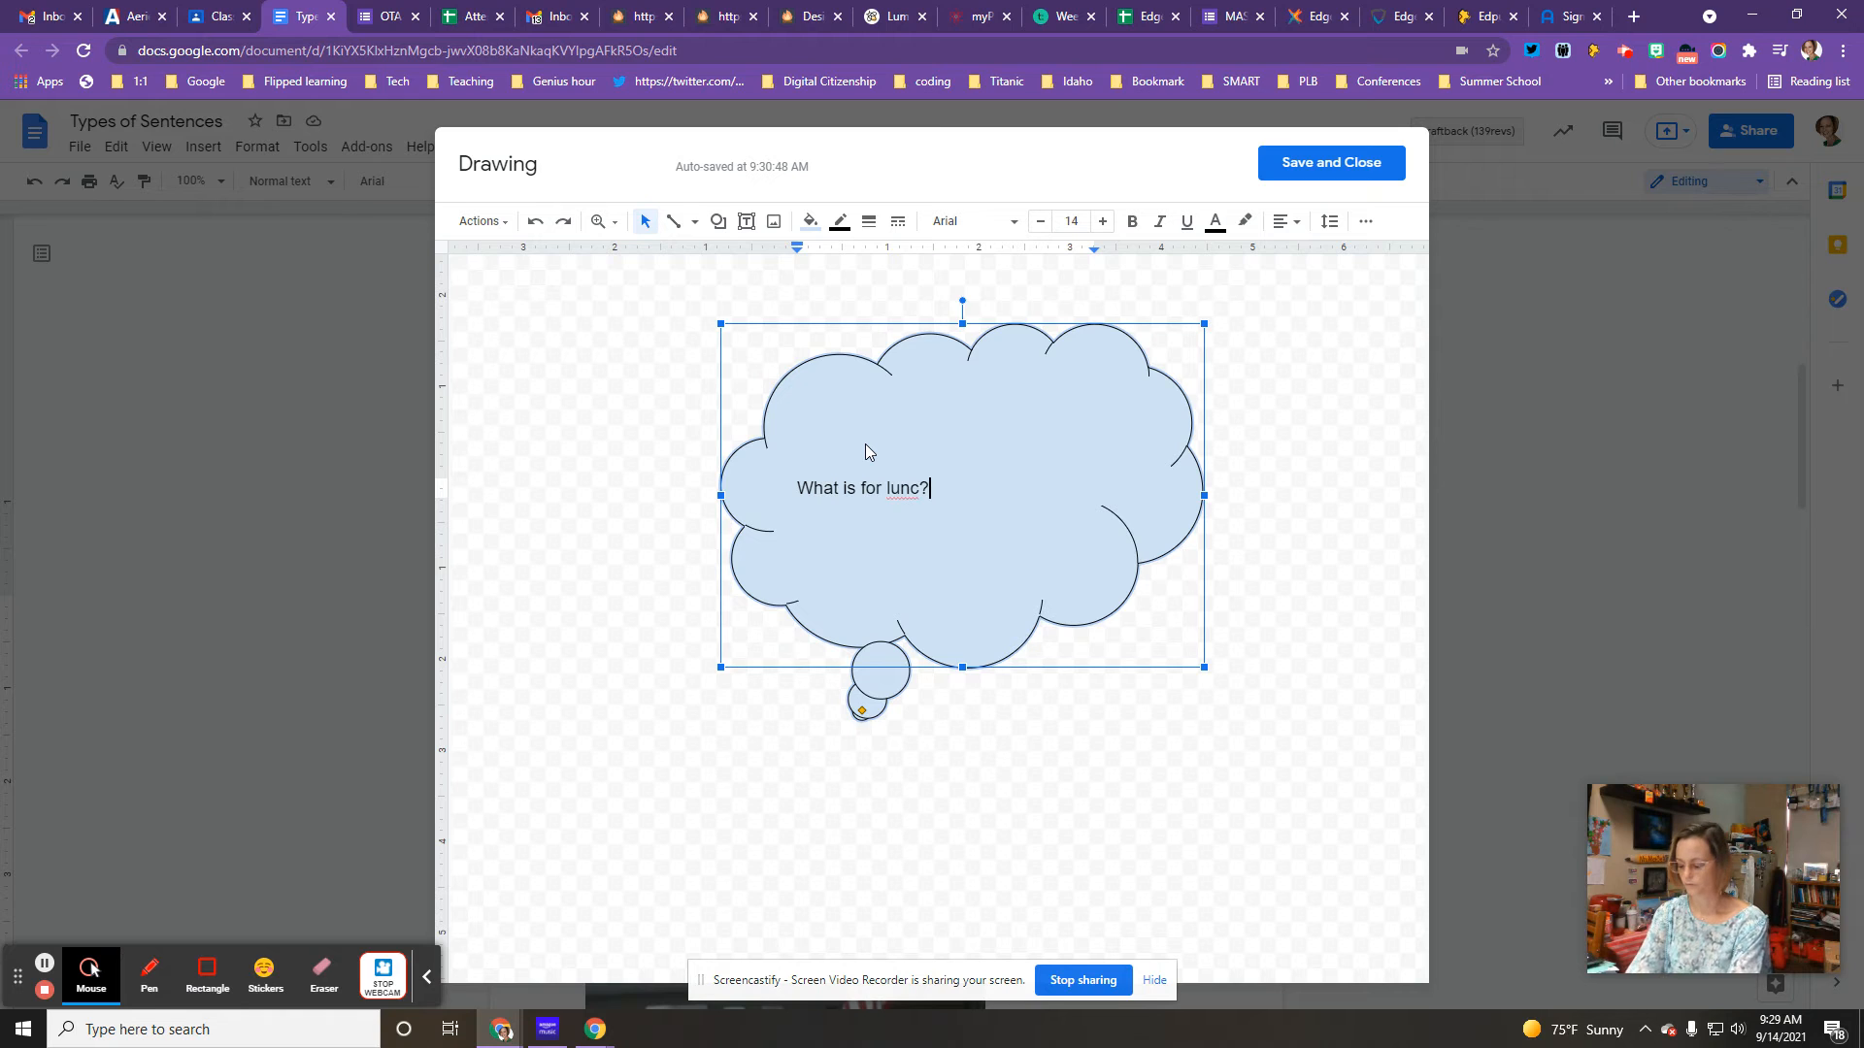
{"action": "type", "text": "h"}
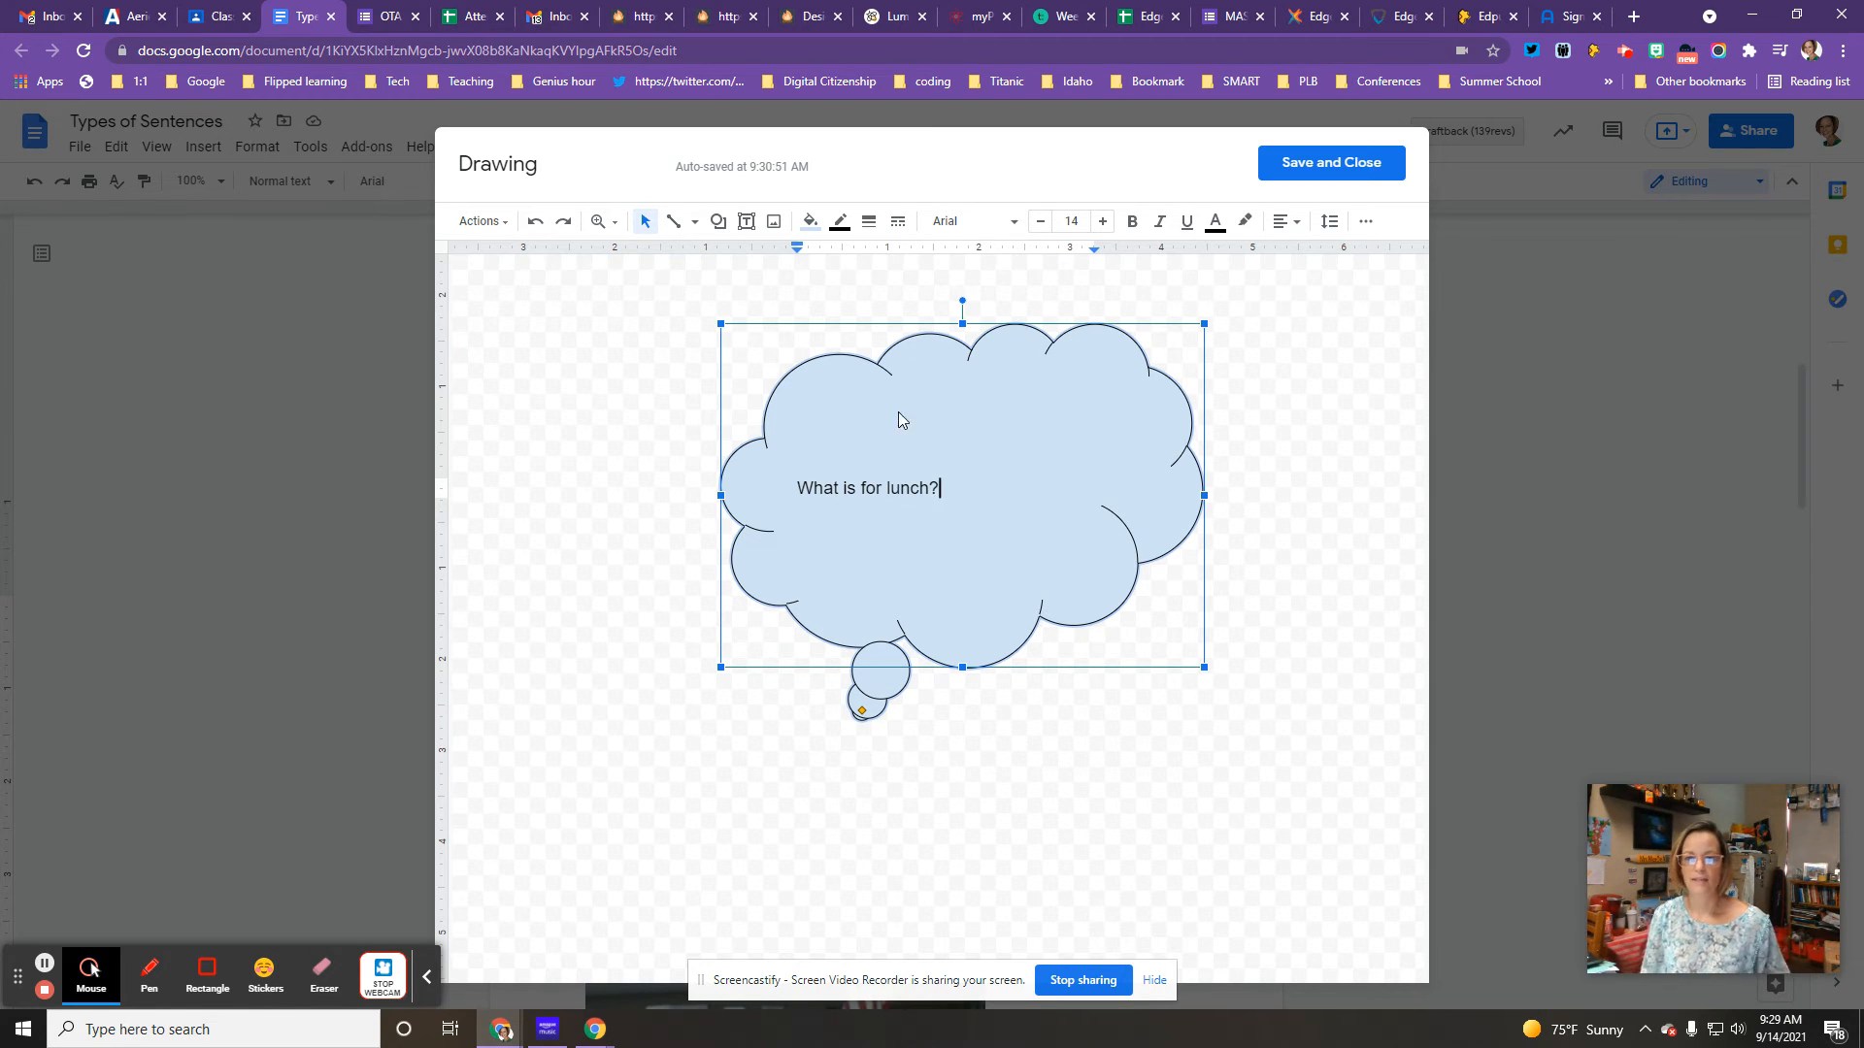
{"action": "left_click", "coordinate": [1330, 163]}
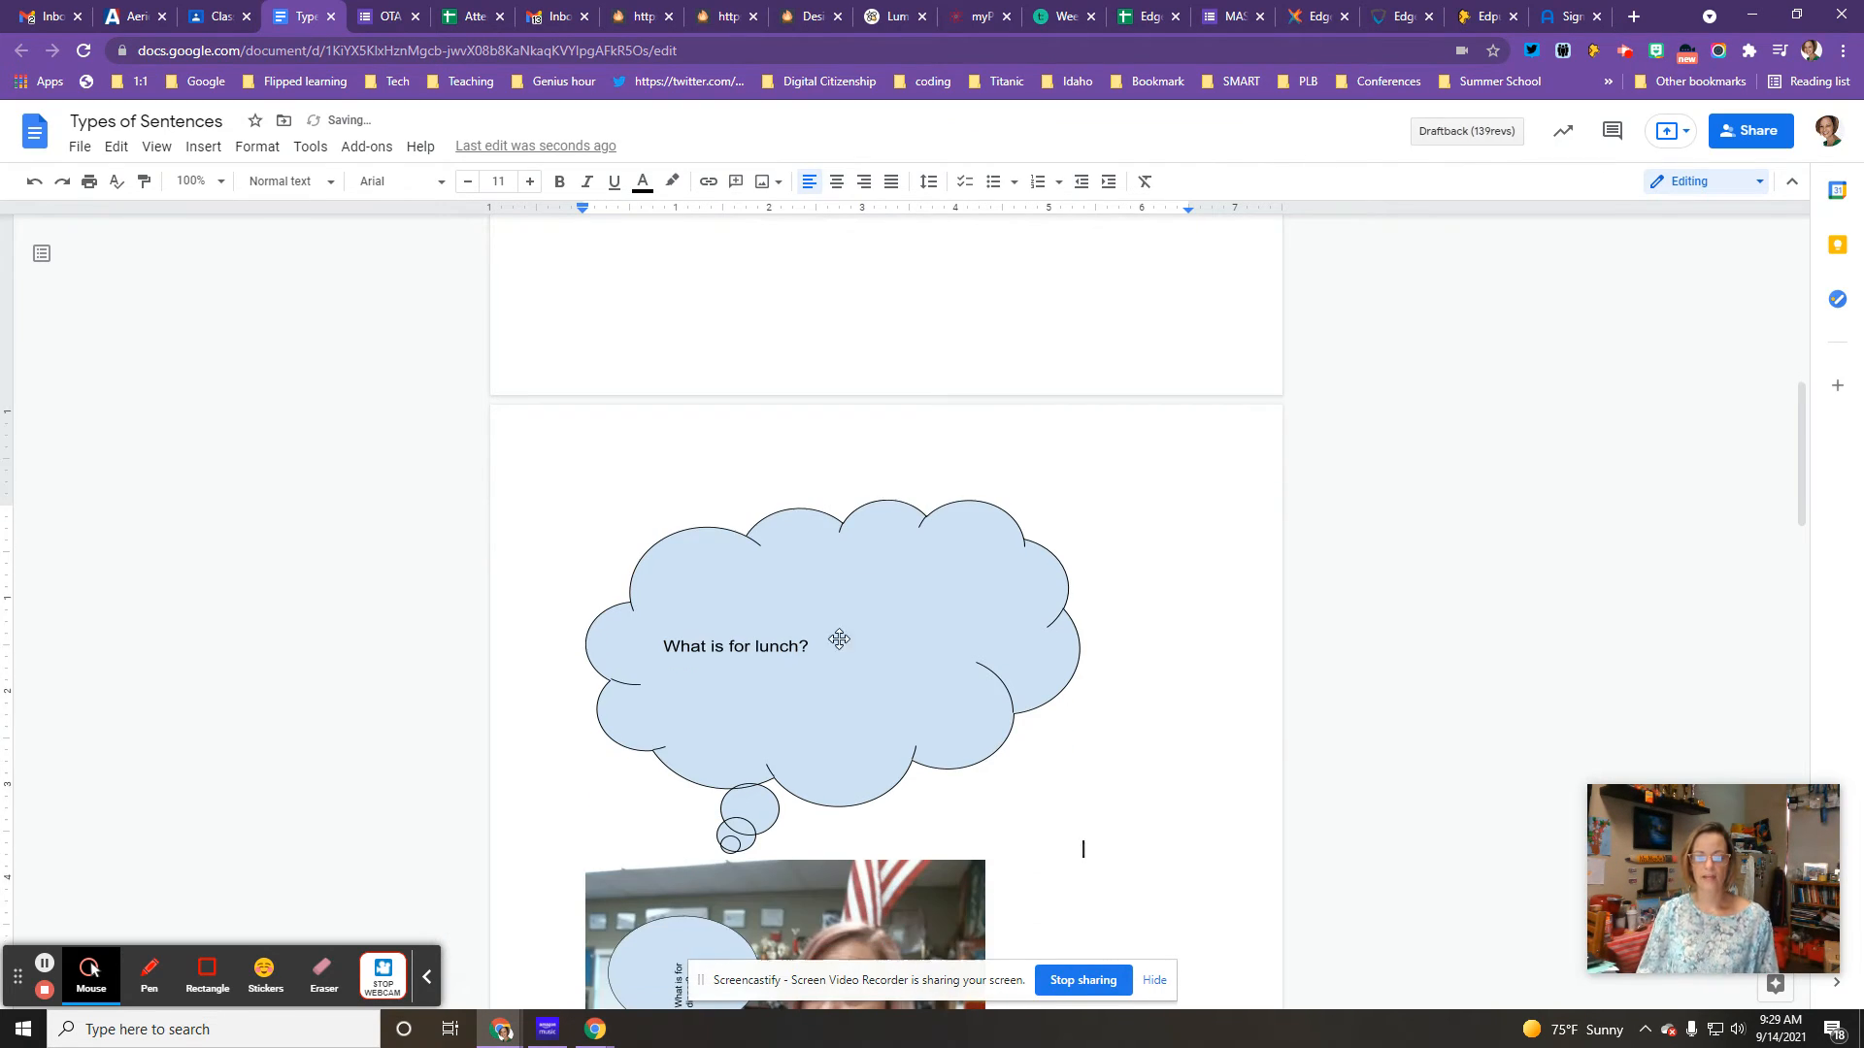
Set the thought cloud's wrapping to 'In front of text' beside the sentence list
{"action": "left_click", "coordinate": [832, 642]}
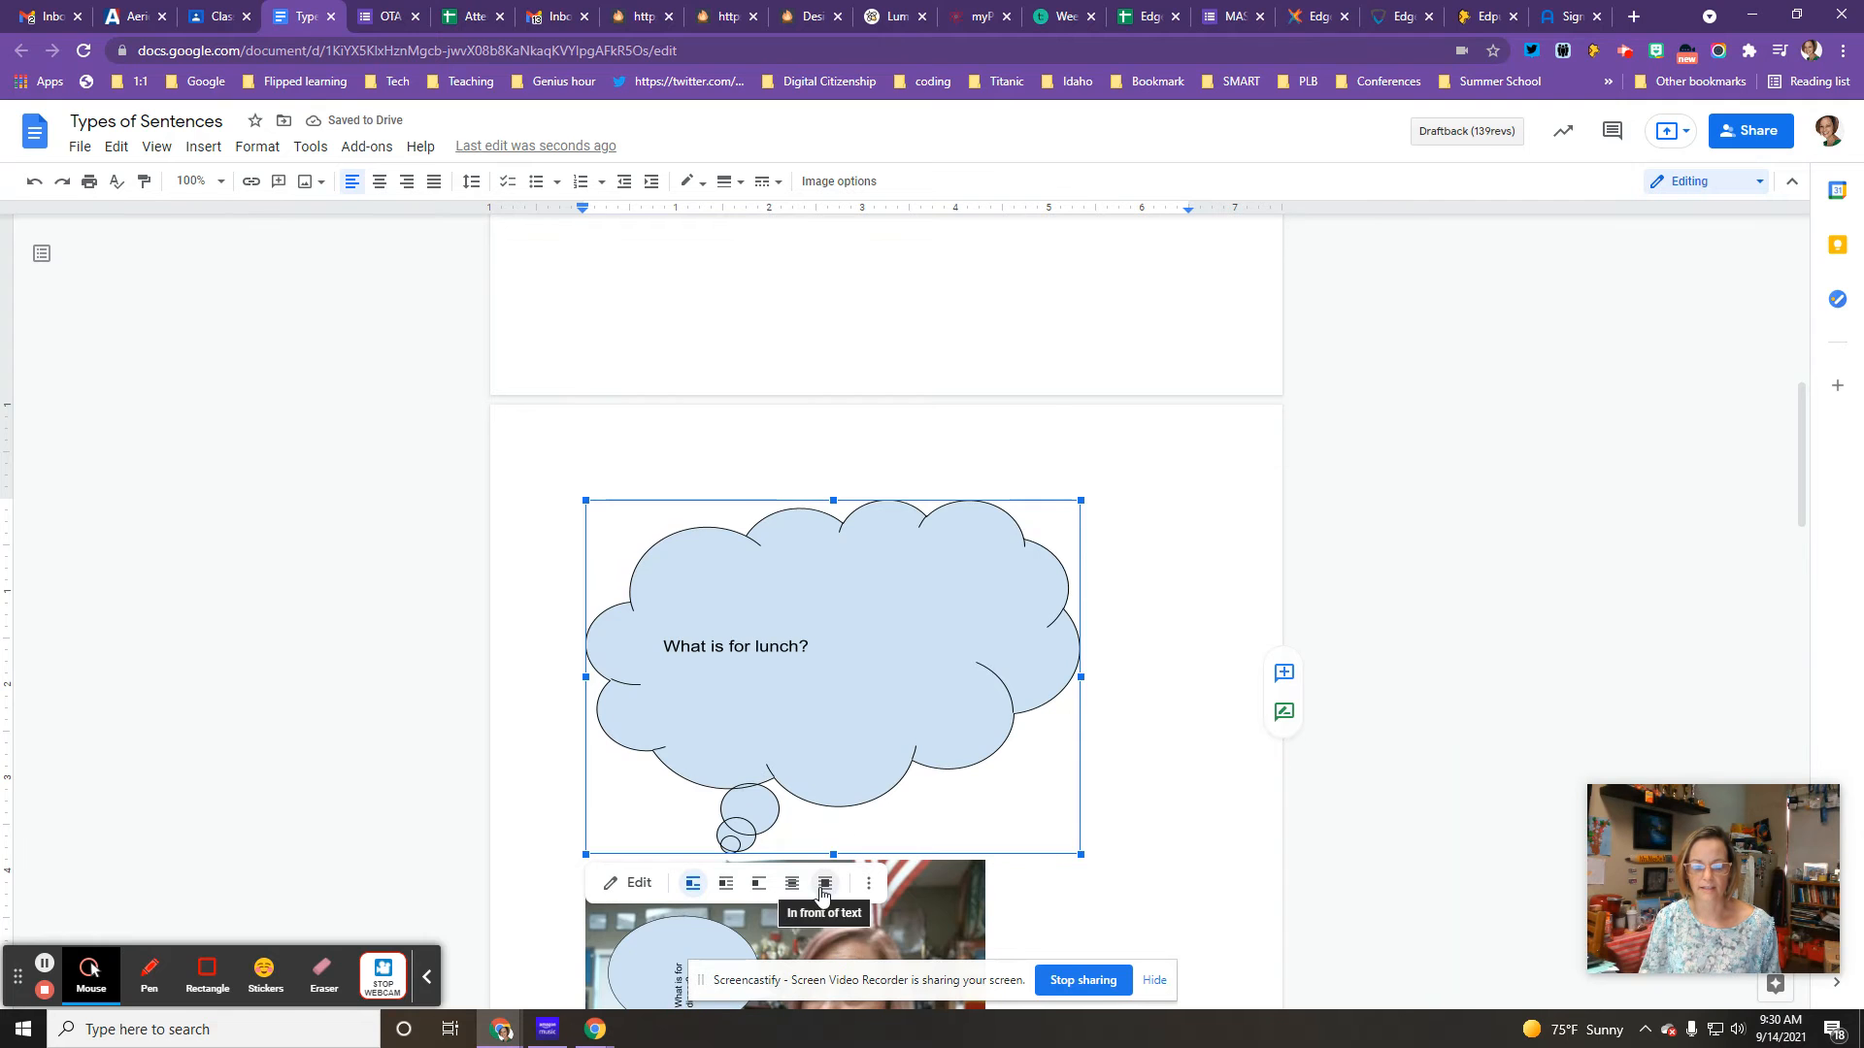
{"action": "left_click", "coordinate": [824, 883]}
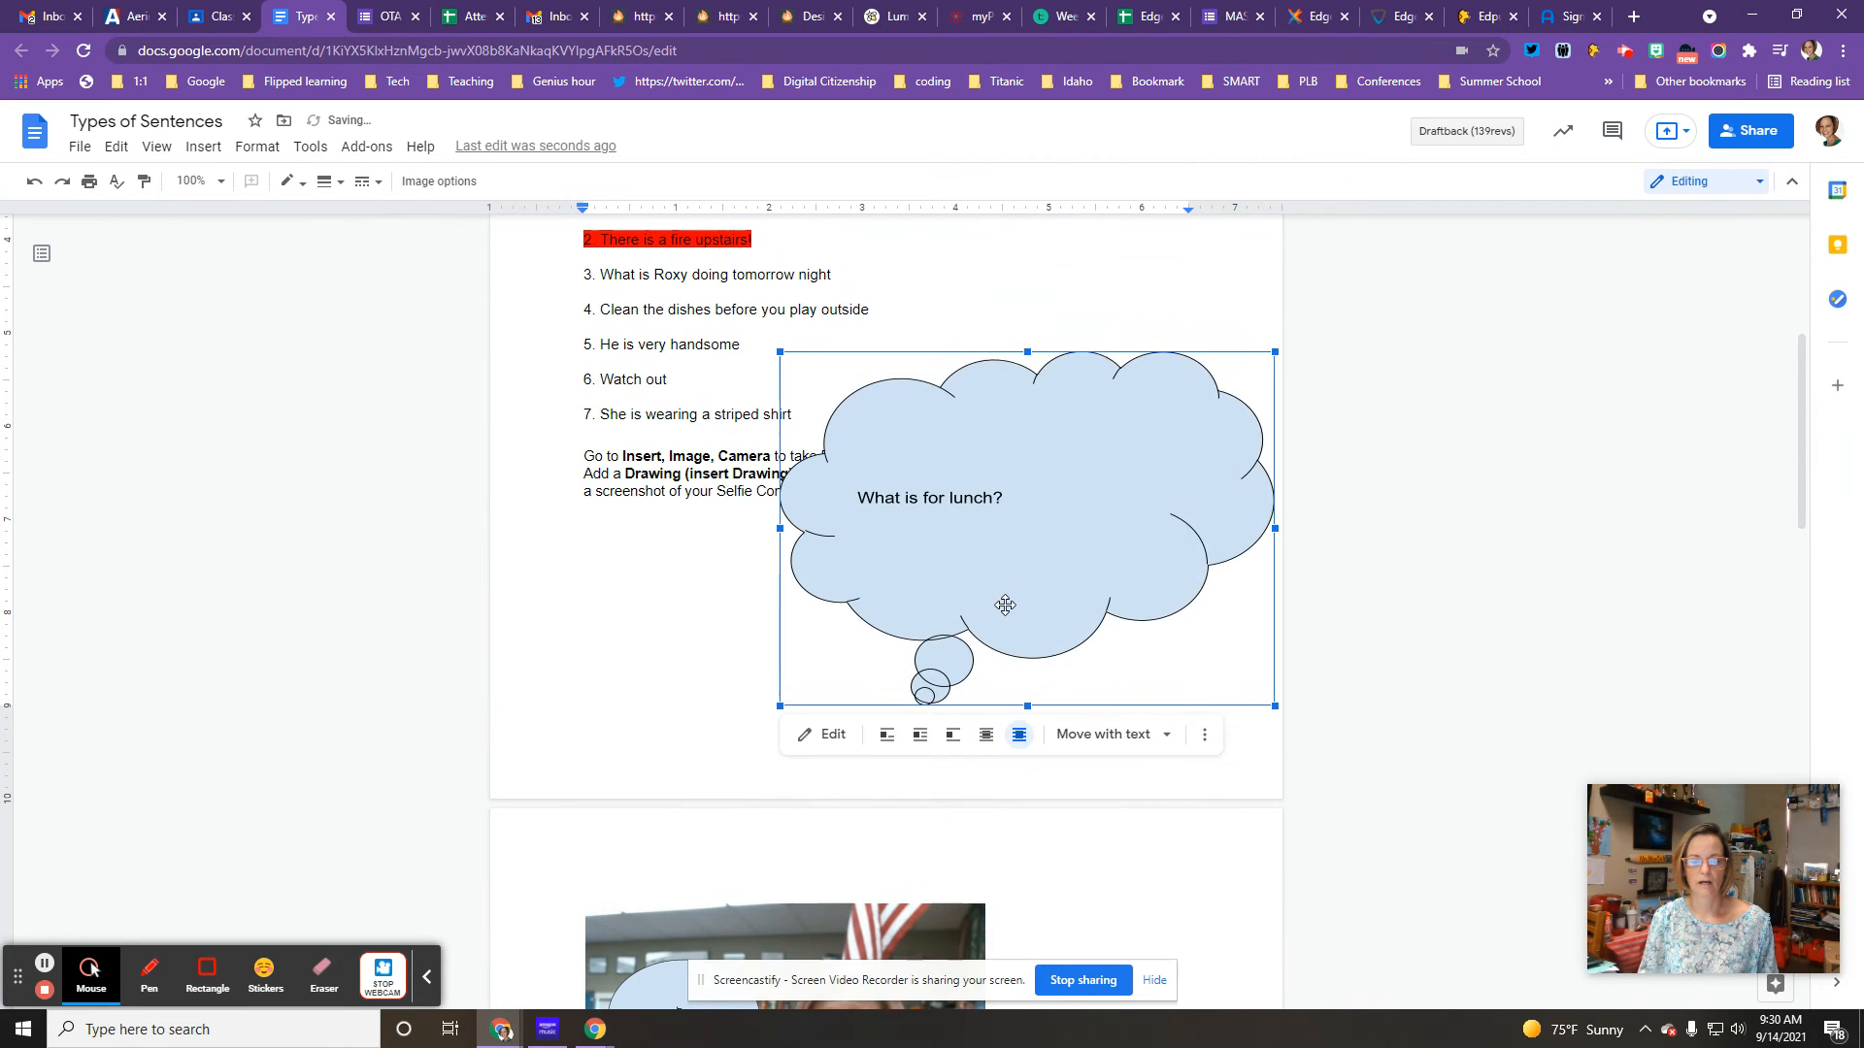
{"action": "scroll", "scroll_direction": "down", "scroll_amount": 3}
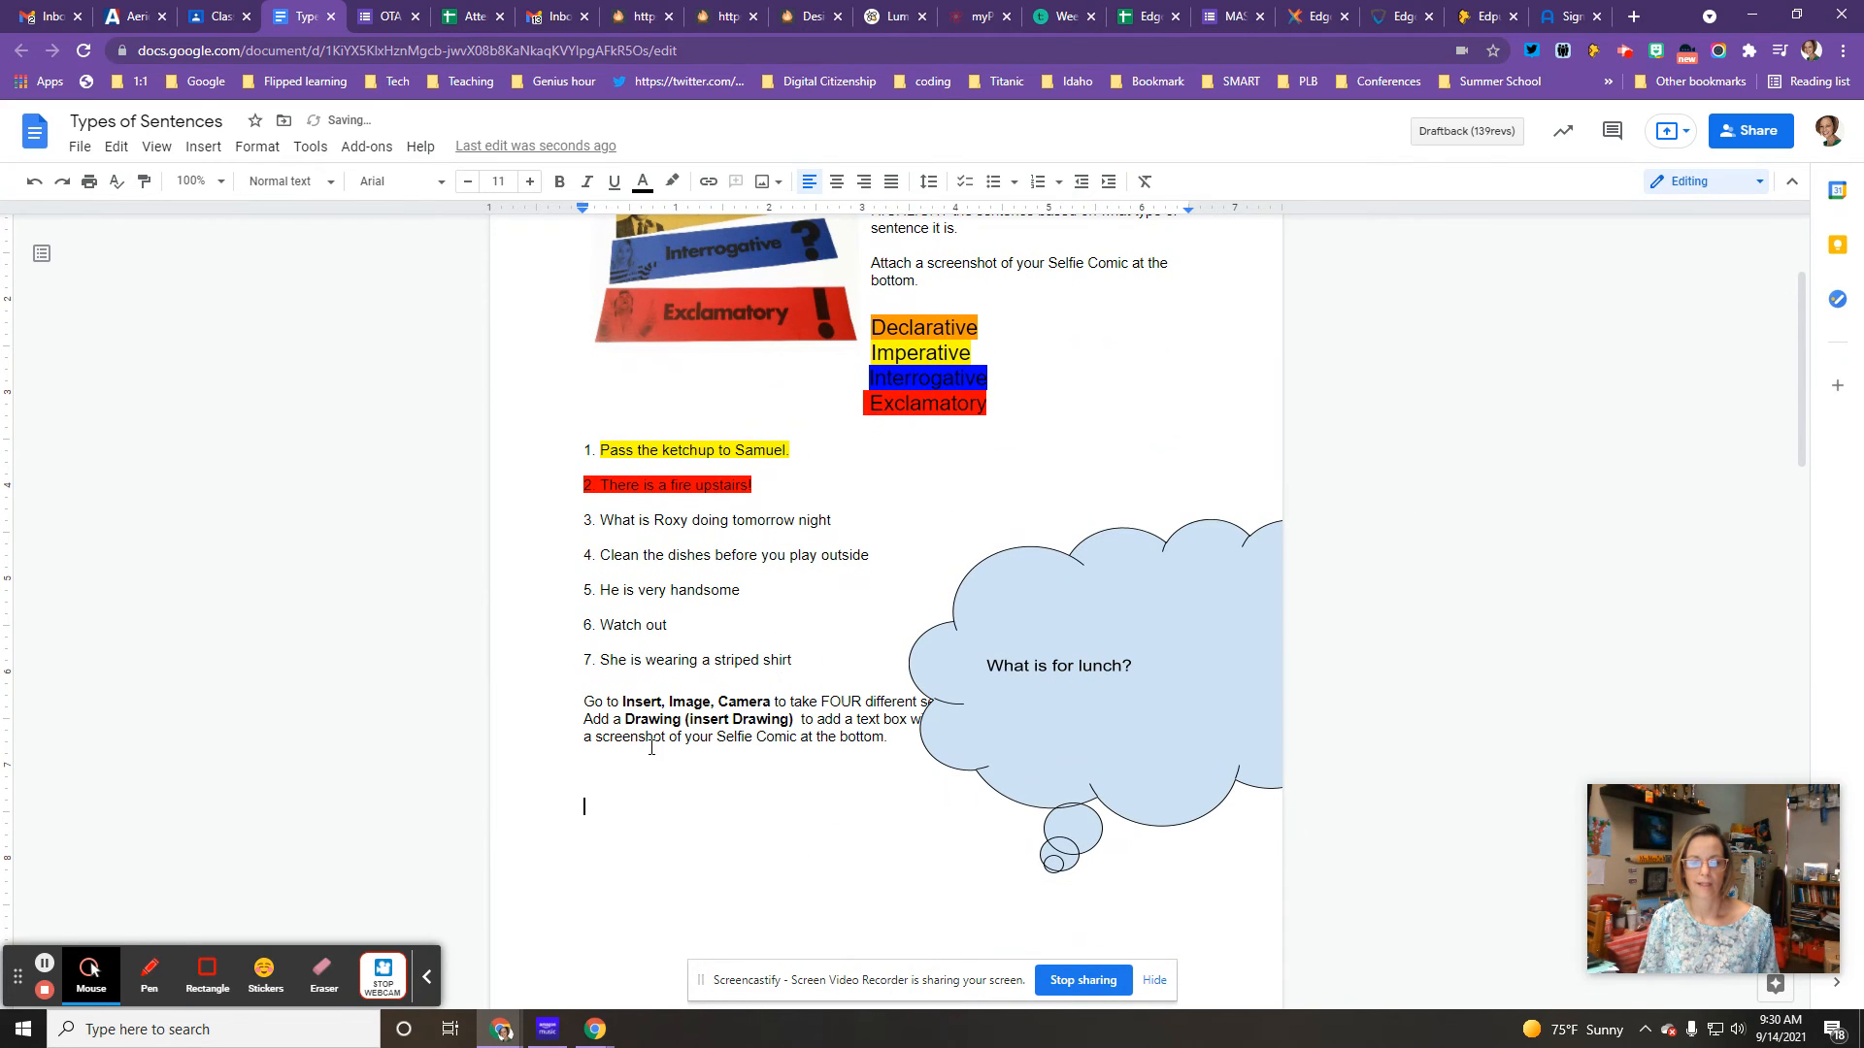
Move the smaller 'What is for lunch?' cloud to the new selfie's upper right
{"action": "left_click", "coordinate": [201, 146]}
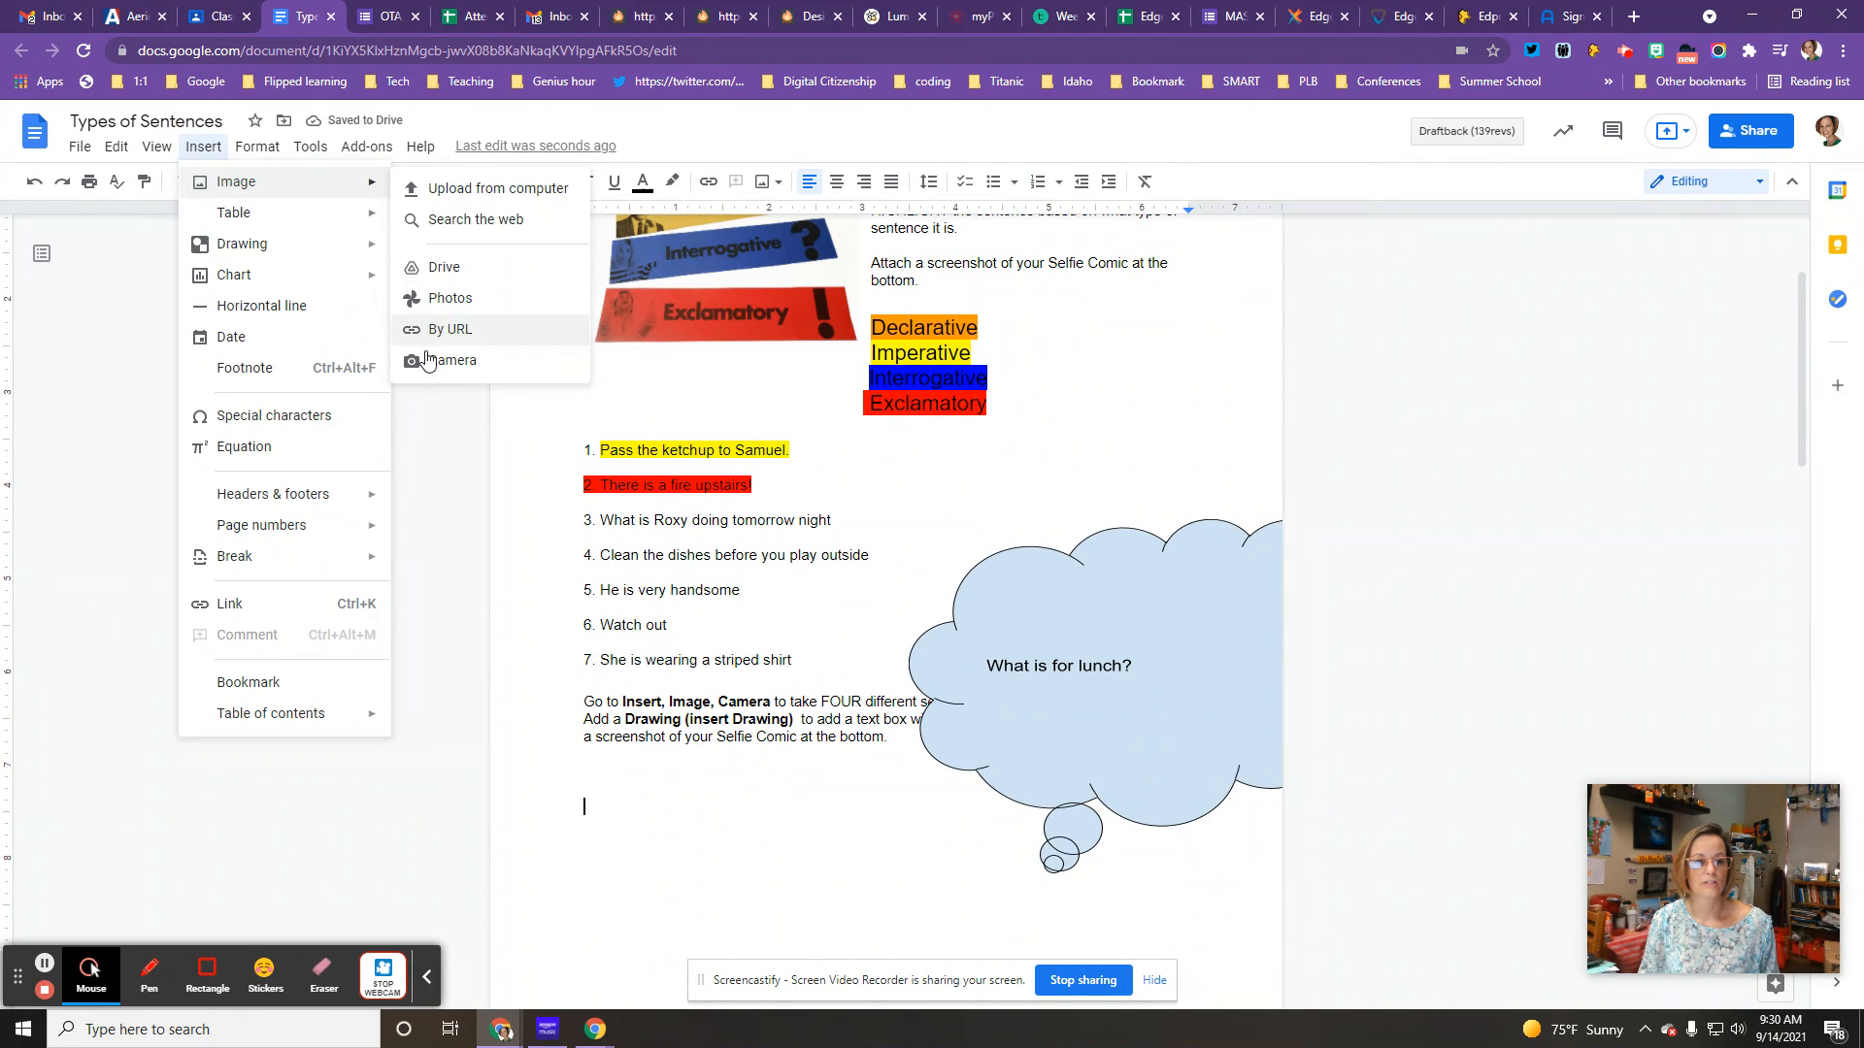
{"action": "left_click", "coordinate": [449, 360]}
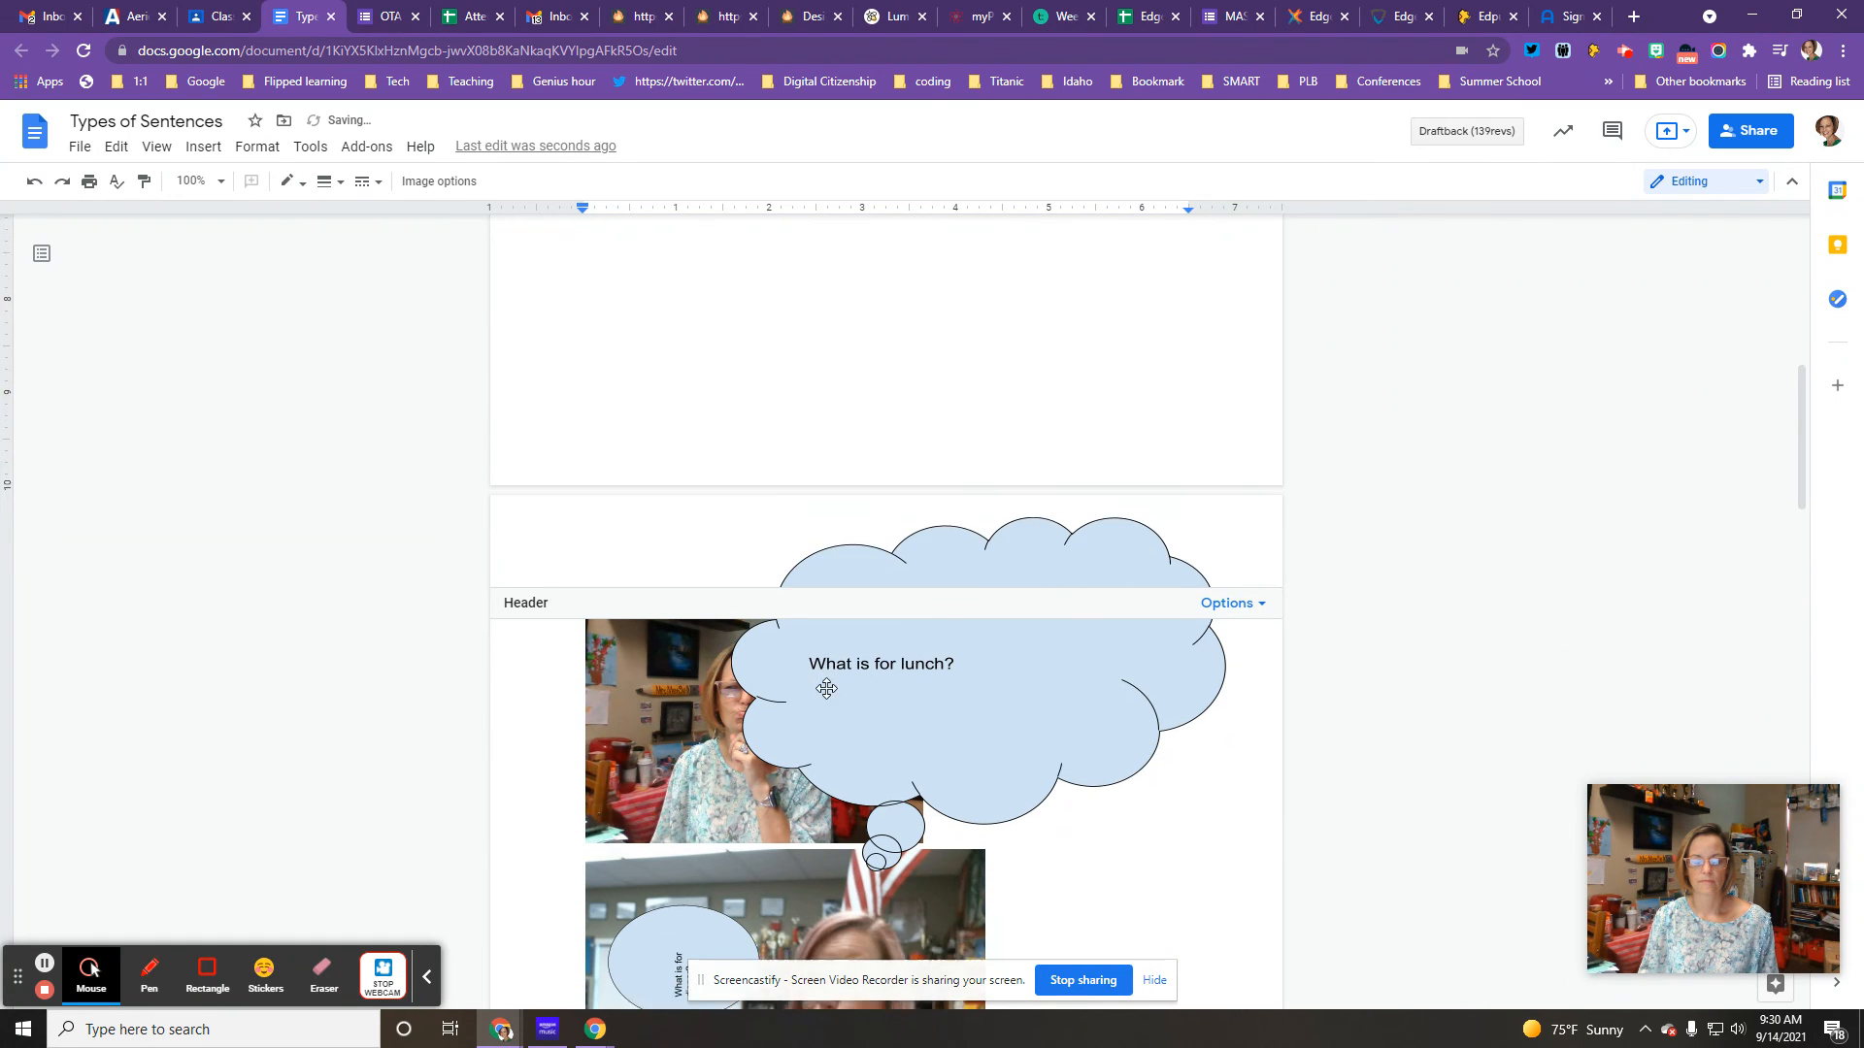
{"action": "left_click", "coordinate": [882, 663]}
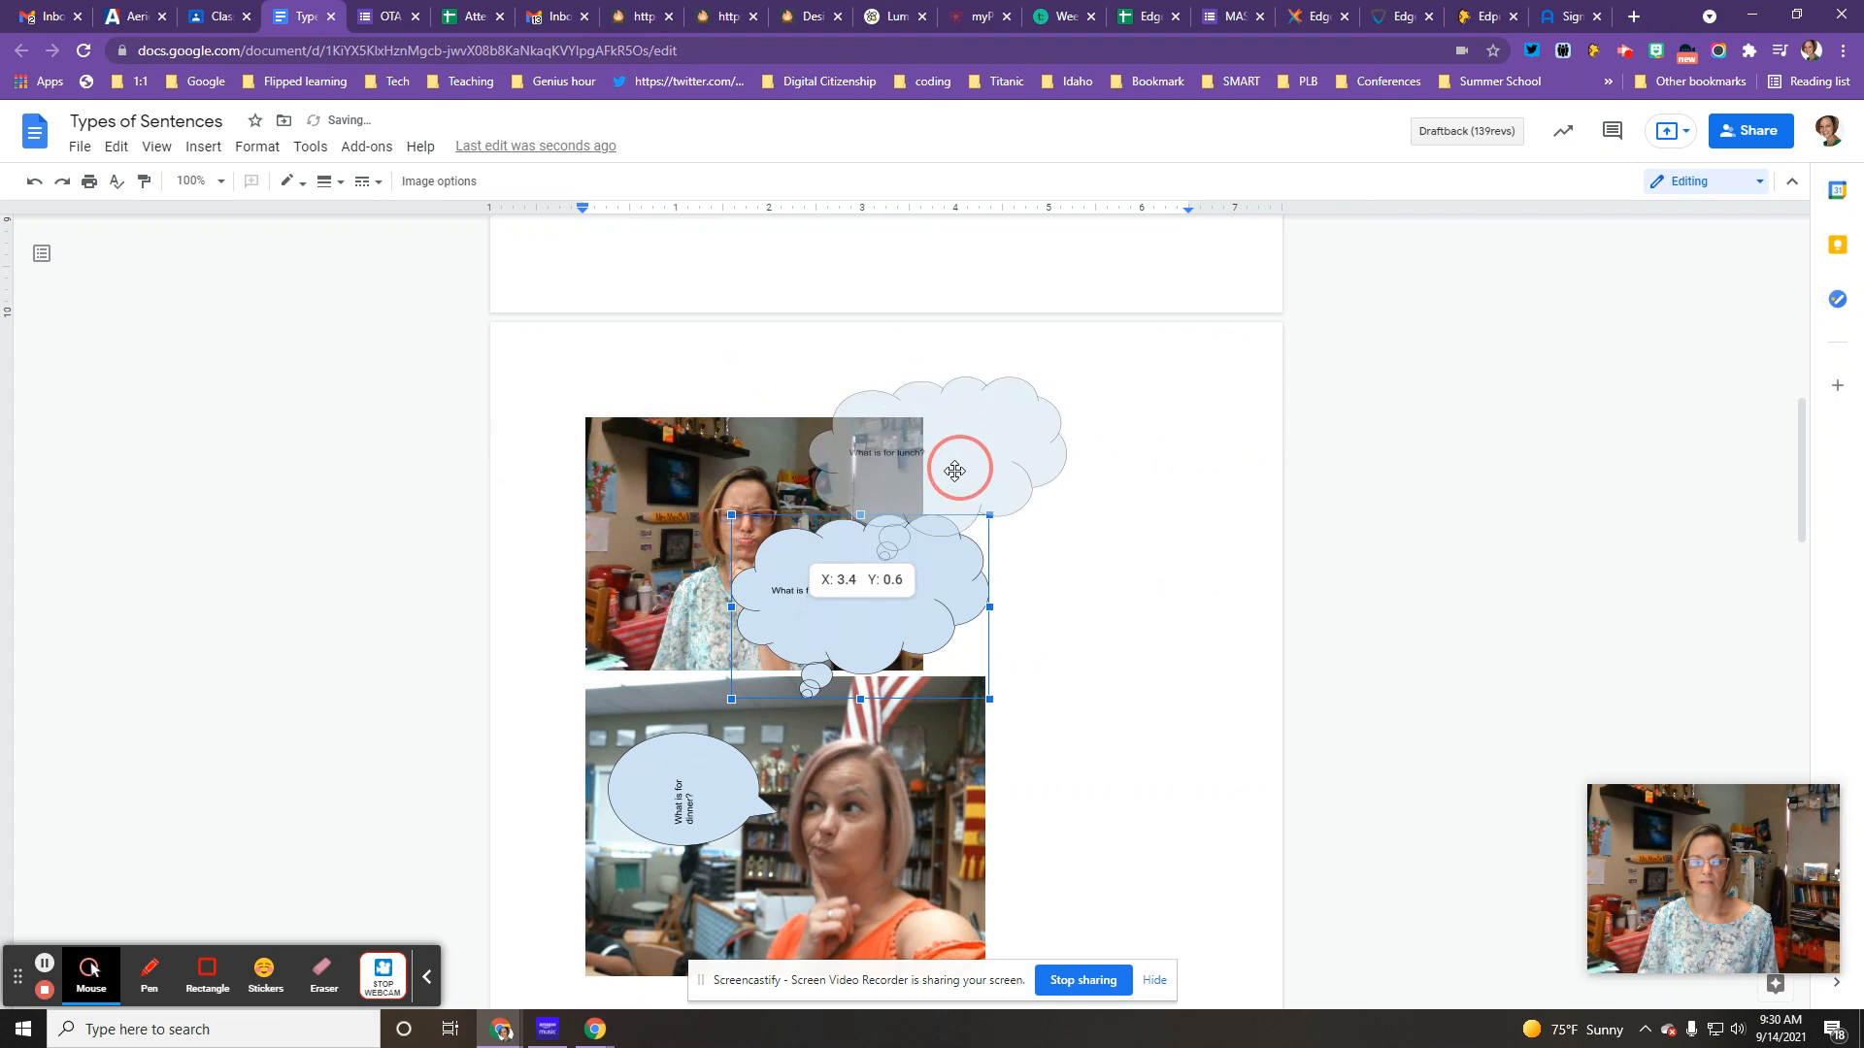
{"action": "left_click", "coordinate": [1466, 645]}
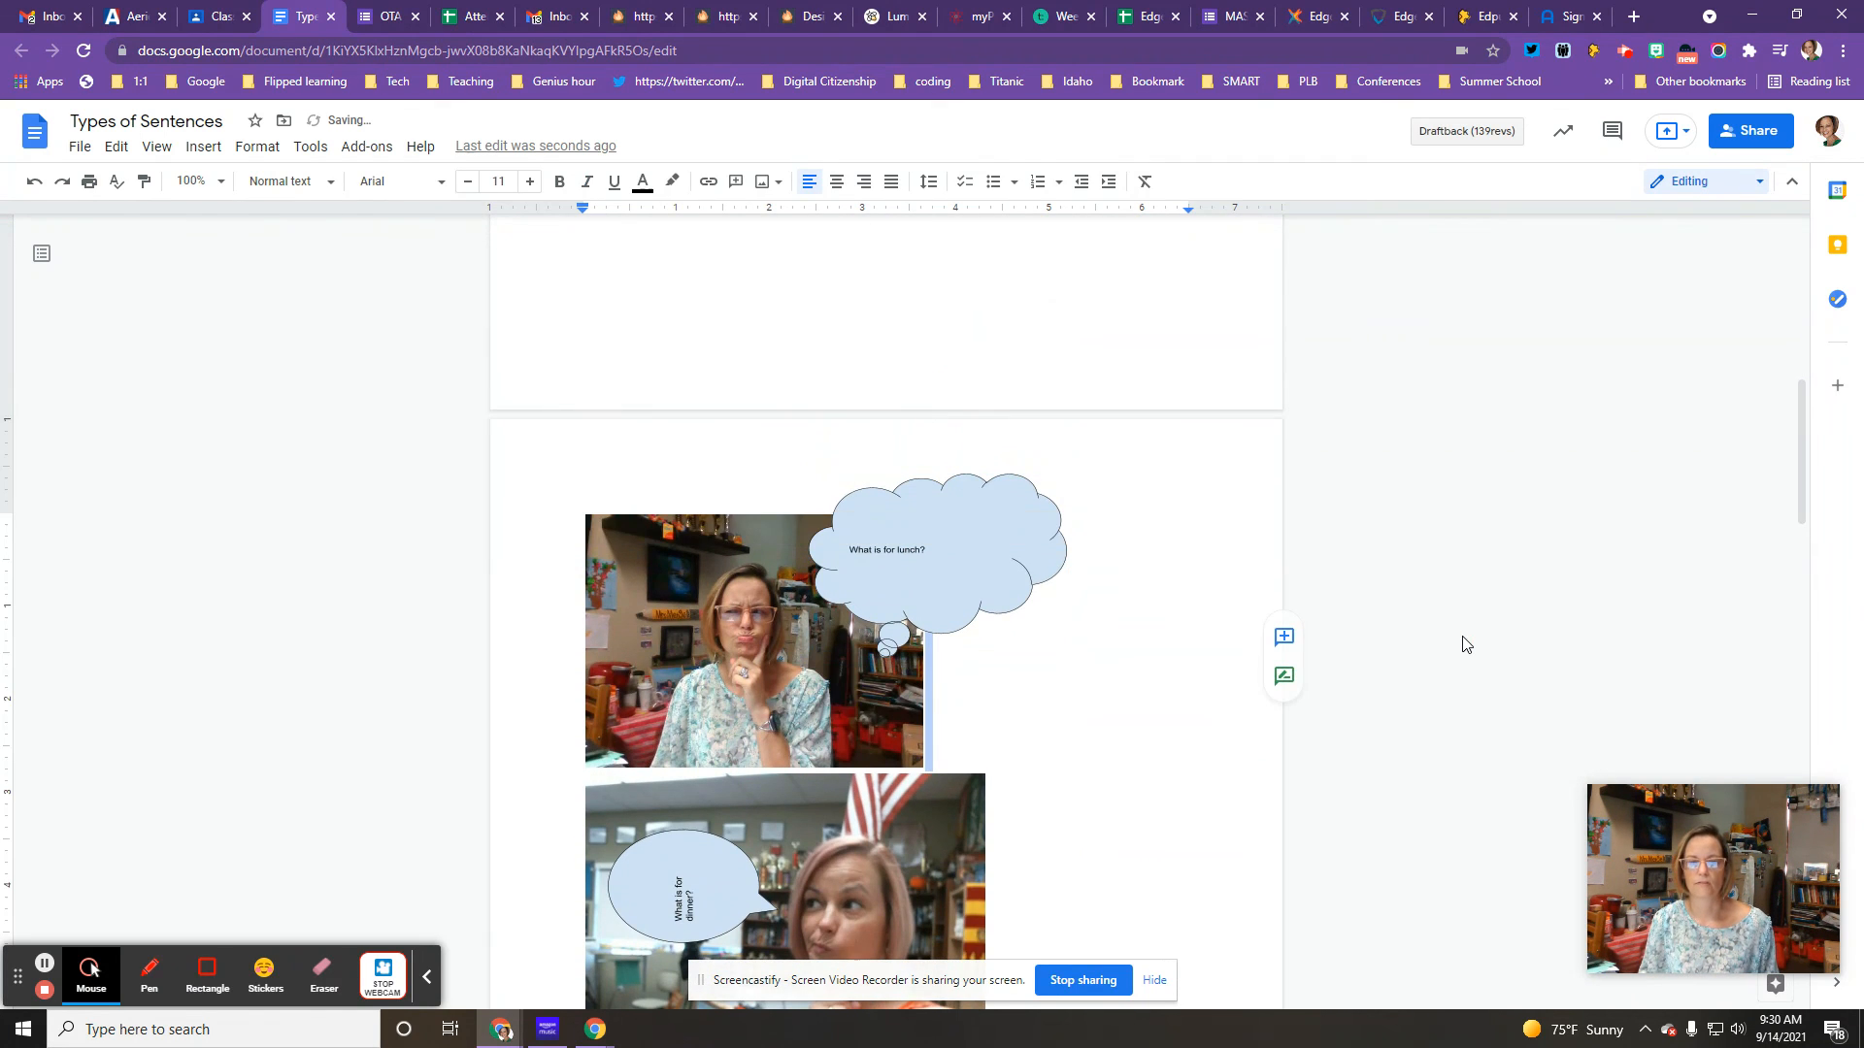